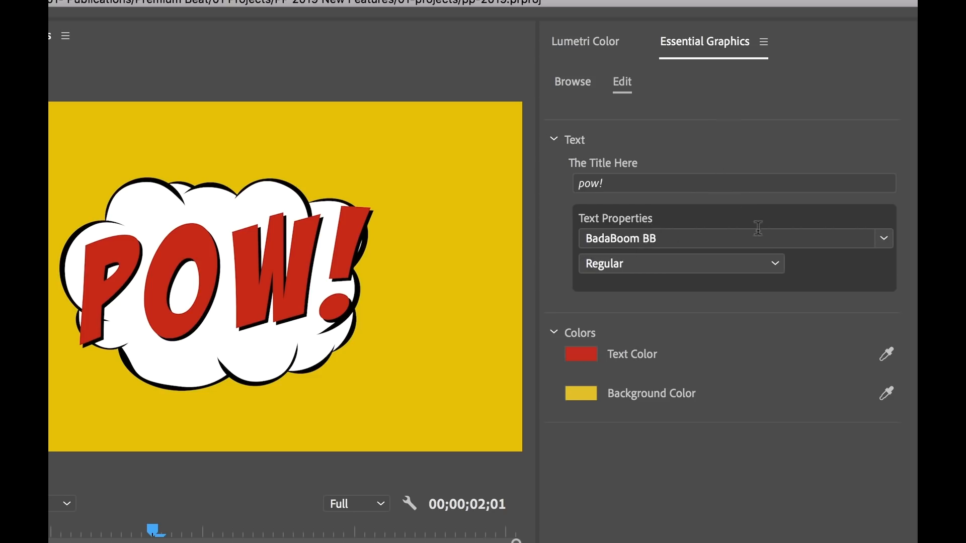
{"action": "mouse_move", "coordinate": [841, 244]}
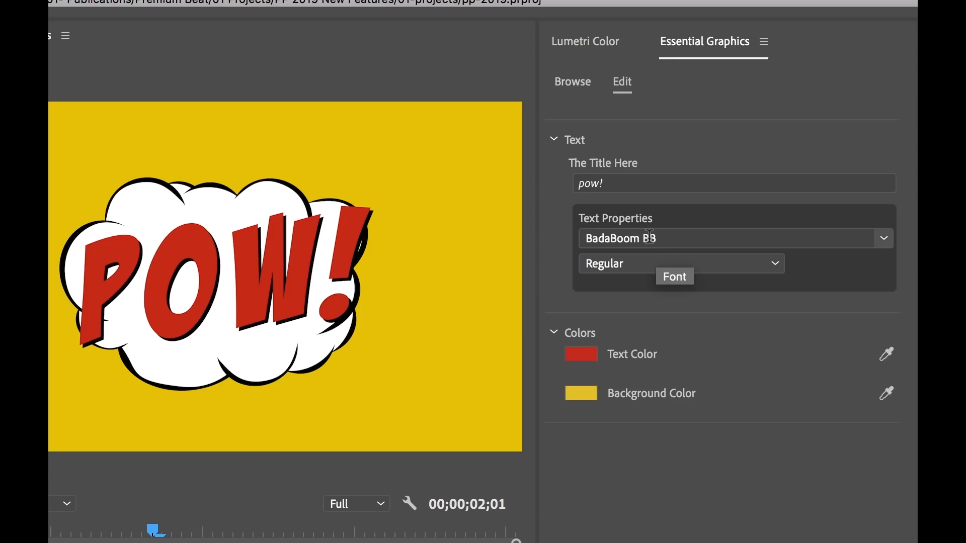
{"action": "mouse_move", "coordinate": [677, 284]}
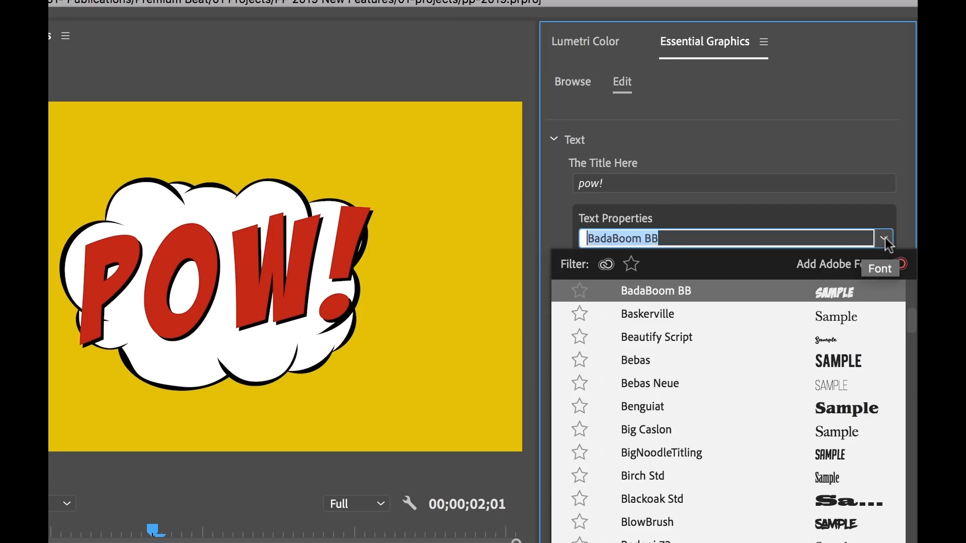
Step: Keep BadaBoom BB as the POW! title's font and collapse its Text and Colors sections
{"action": "left_click", "coordinate": [636, 360]}
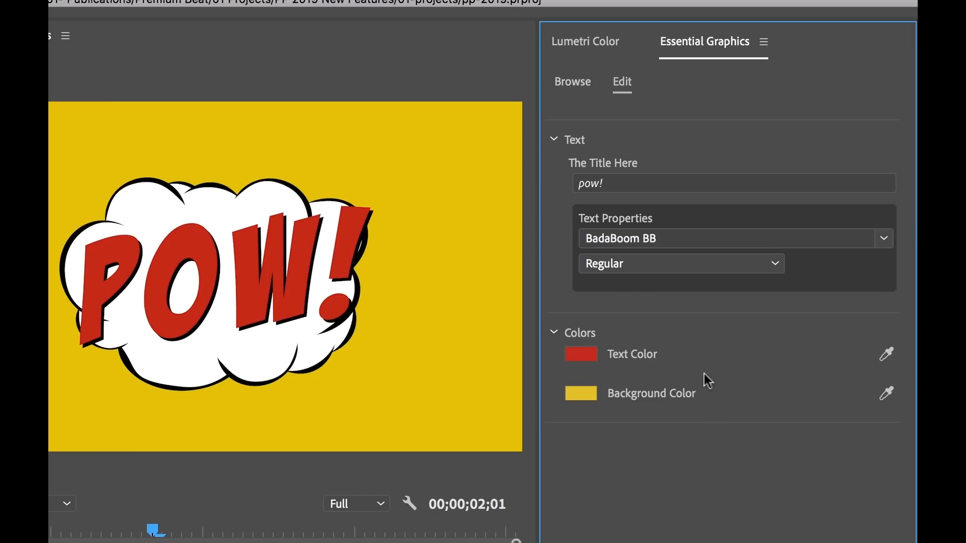
{"action": "mouse_move", "coordinate": [583, 159]}
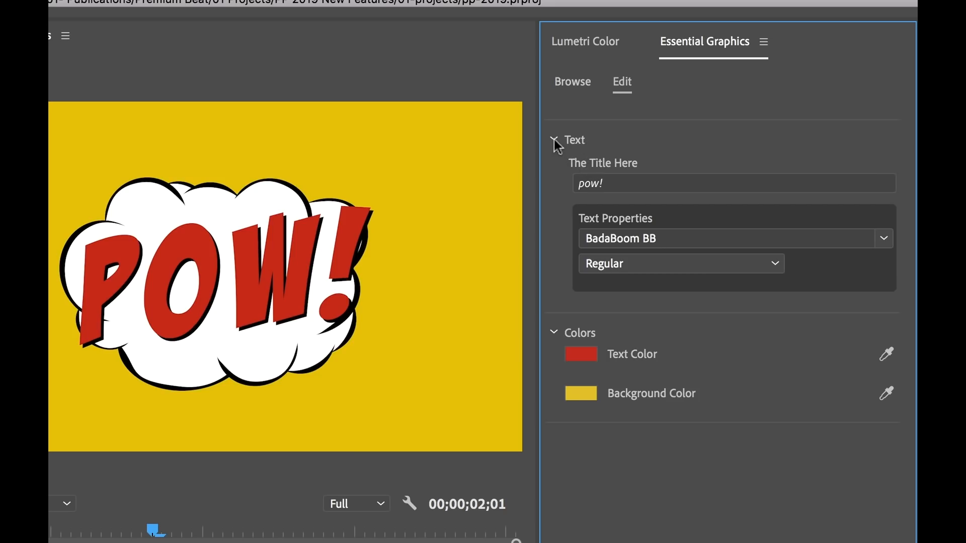
{"action": "left_click", "coordinate": [556, 140]}
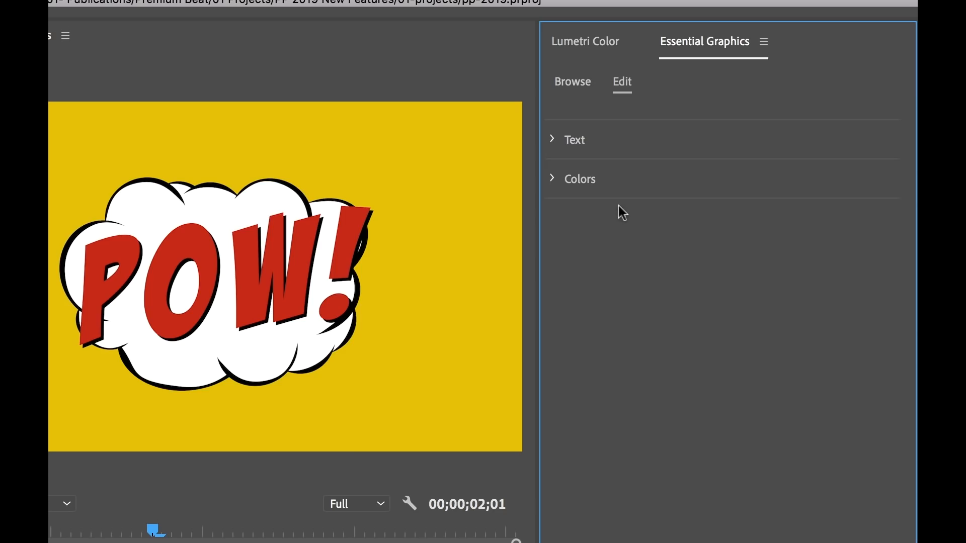
{"action": "mouse_move", "coordinate": [661, 309]}
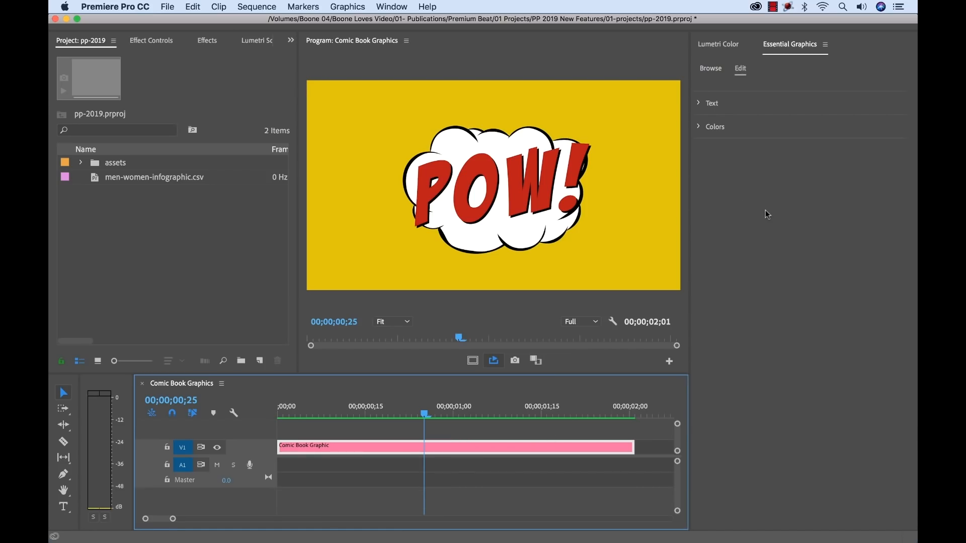
{"action": "mouse_move", "coordinate": [771, 203]}
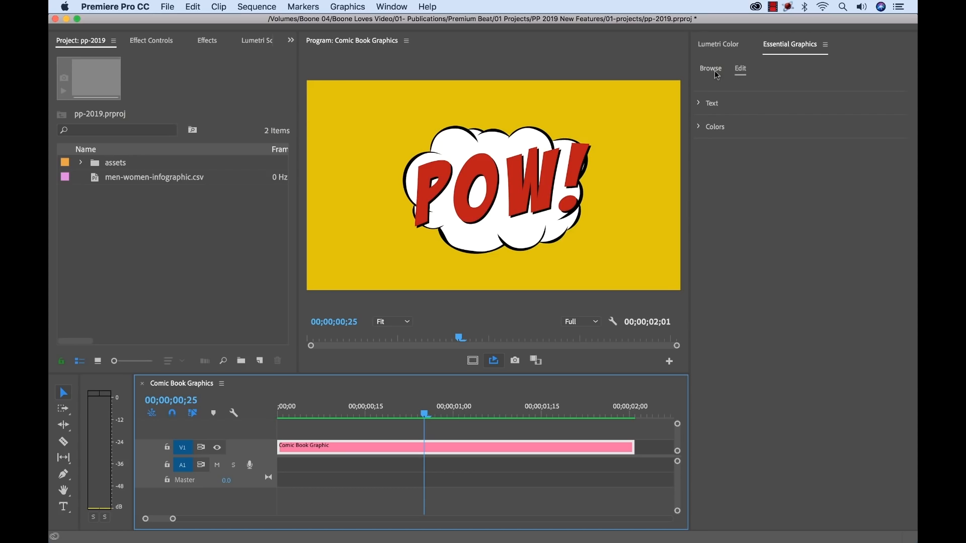
Step: Add the Responsive Circle Graph template to the timeline and show its Edit settings
{"action": "left_click", "coordinate": [710, 68]}
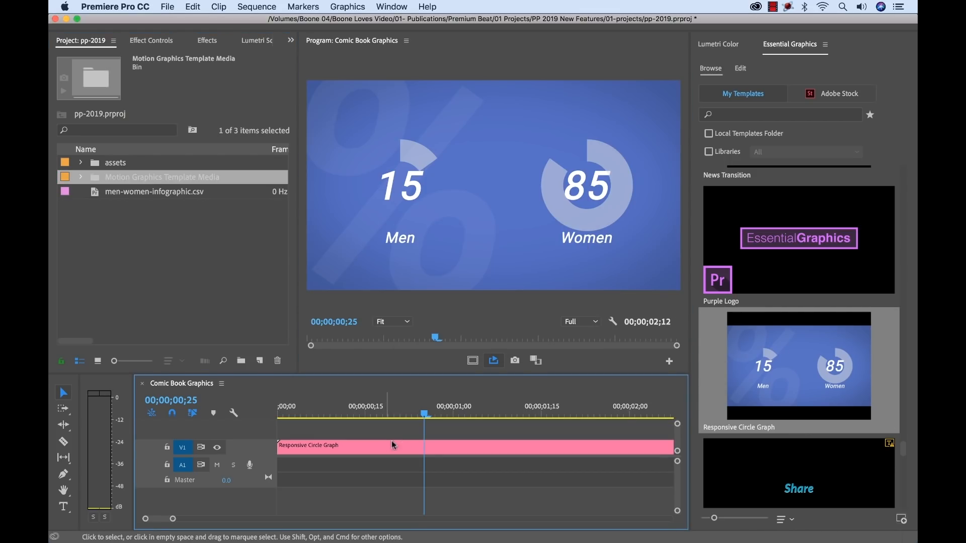
{"action": "mouse_move", "coordinate": [566, 158]}
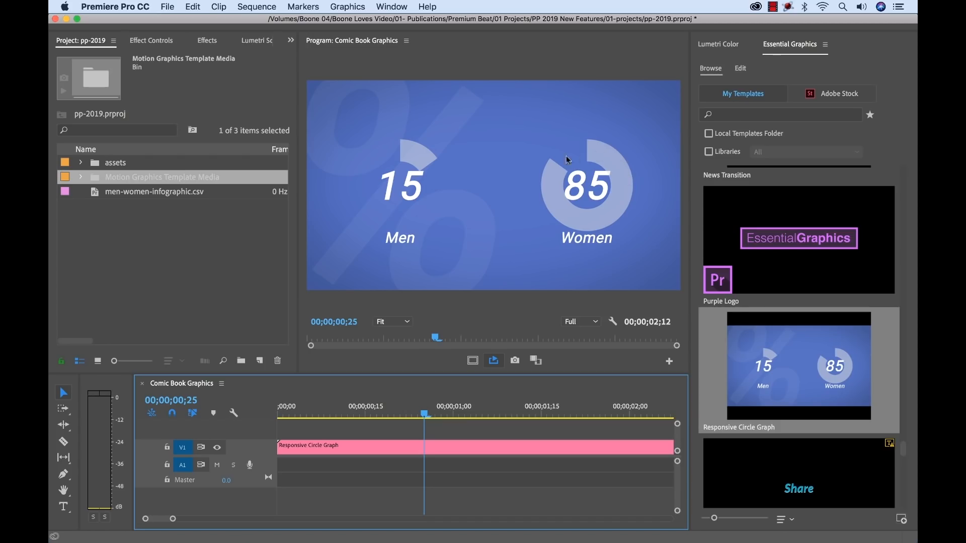
{"action": "mouse_move", "coordinate": [387, 180]}
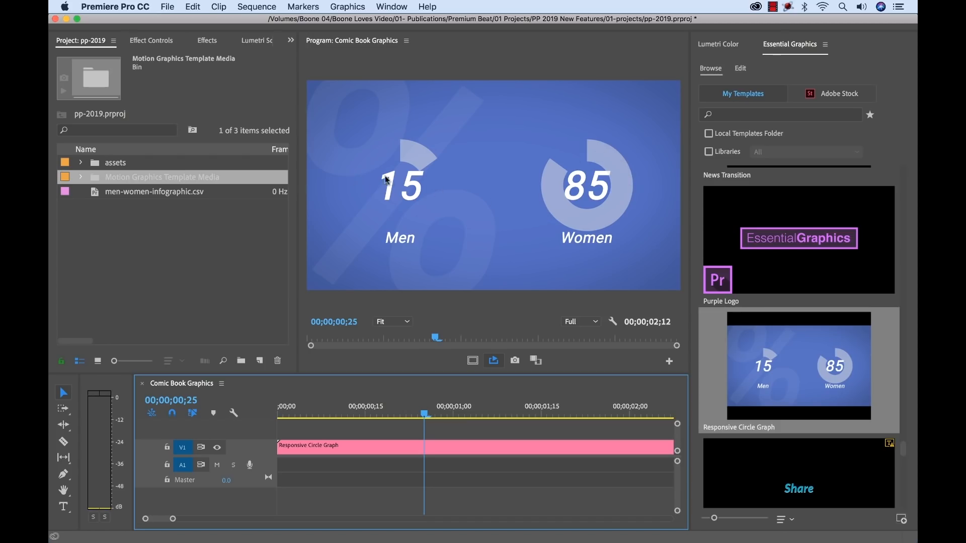
{"action": "mouse_move", "coordinate": [556, 175]}
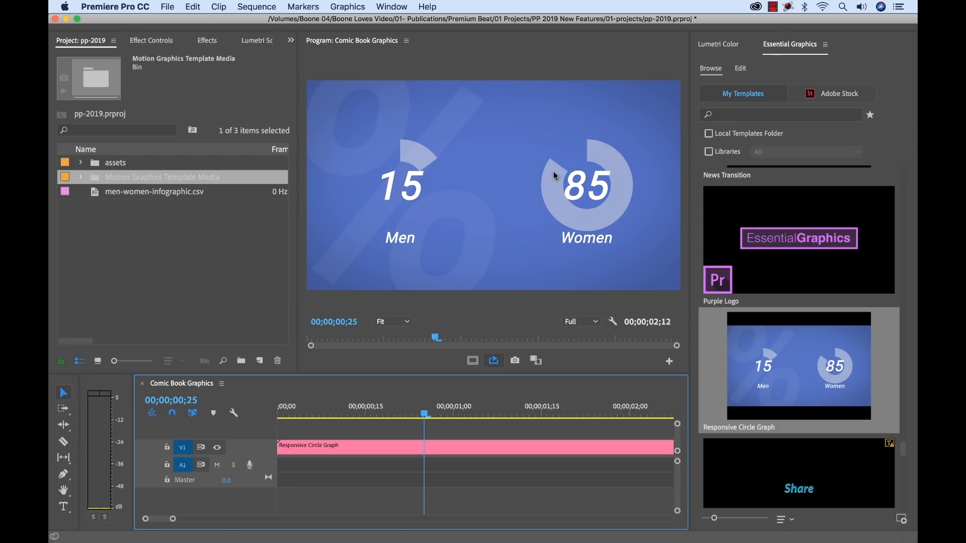
{"action": "mouse_move", "coordinate": [543, 189]}
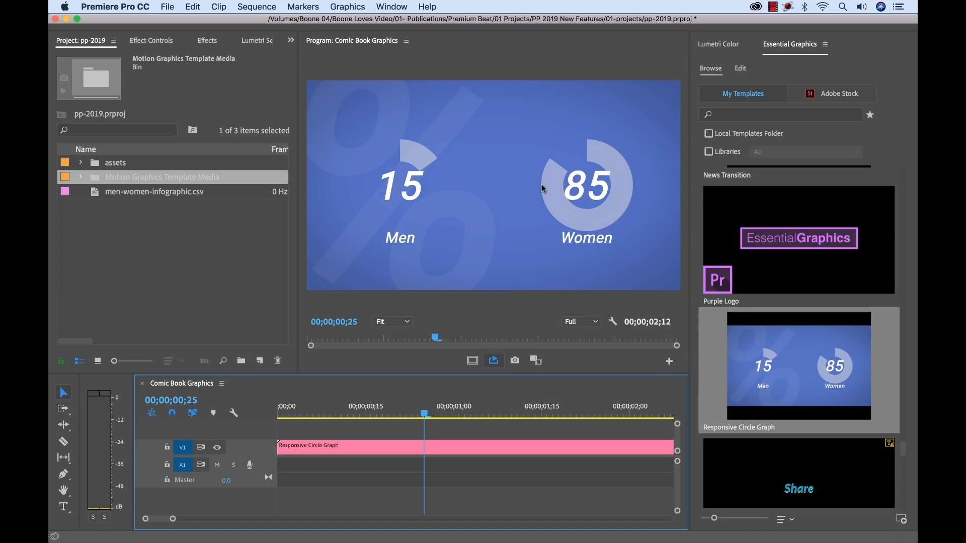
{"action": "mouse_move", "coordinate": [550, 179]}
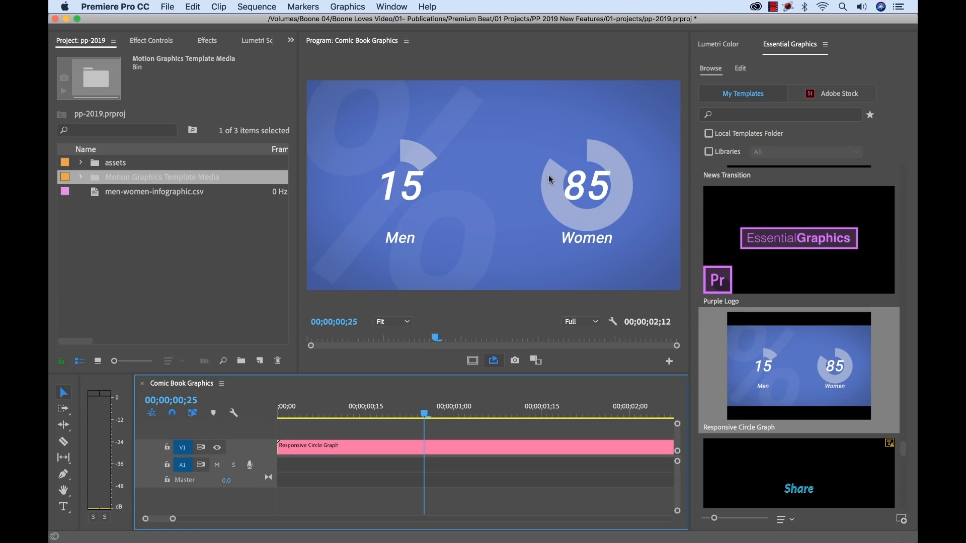
{"action": "mouse_move", "coordinate": [619, 203]}
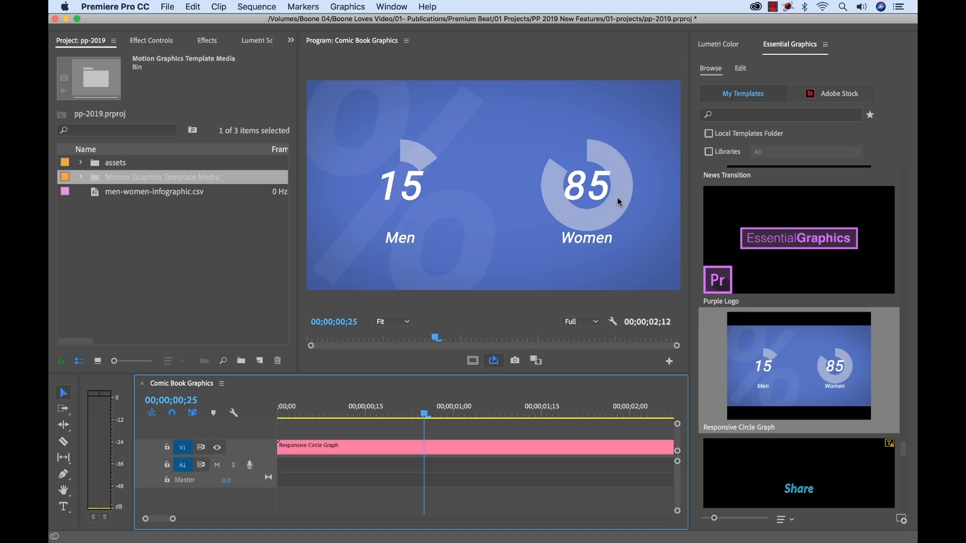
{"action": "left_click", "coordinate": [740, 68]}
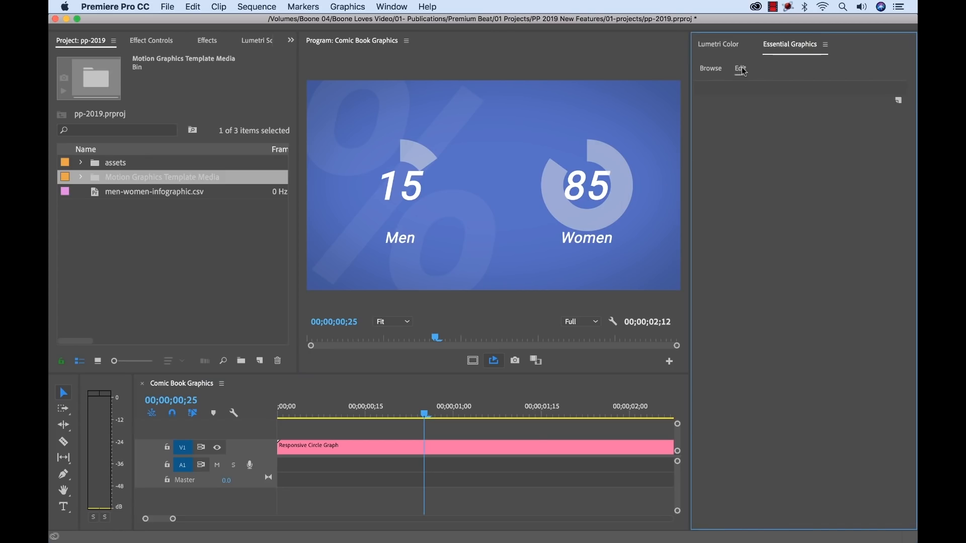
Step: Open the circle graph's Spreadsheet Data window listing Men 15 and Women 85
{"action": "left_click", "coordinate": [739, 69]}
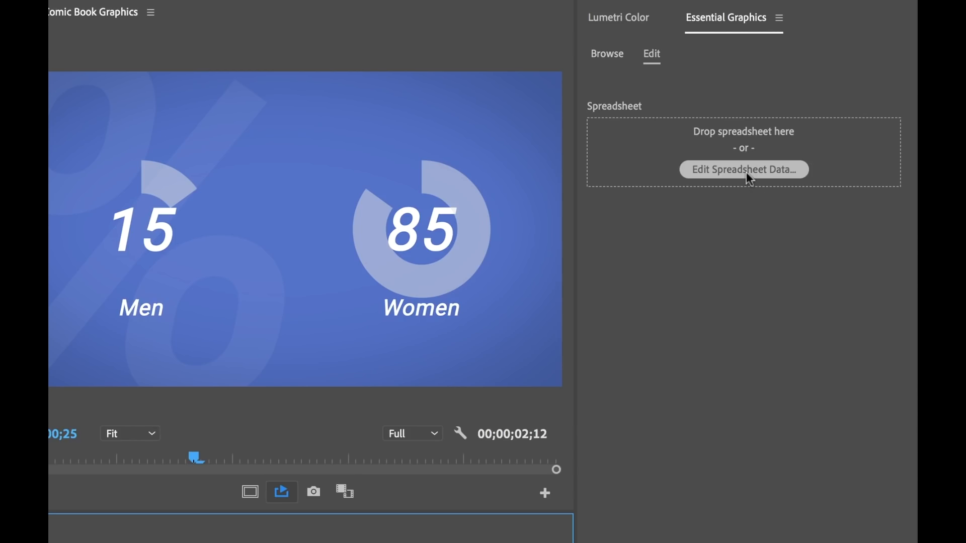
{"action": "mouse_move", "coordinate": [633, 157]}
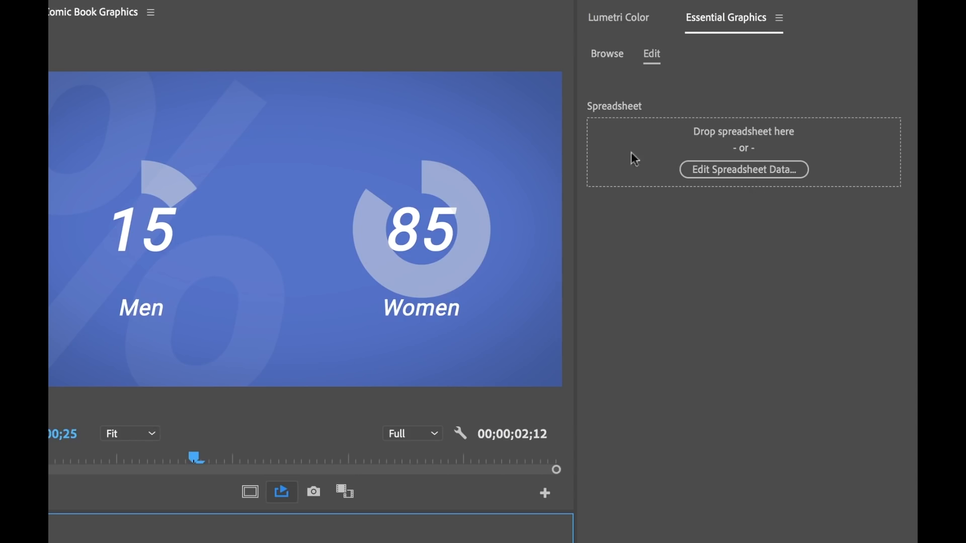
{"action": "mouse_move", "coordinate": [656, 161]}
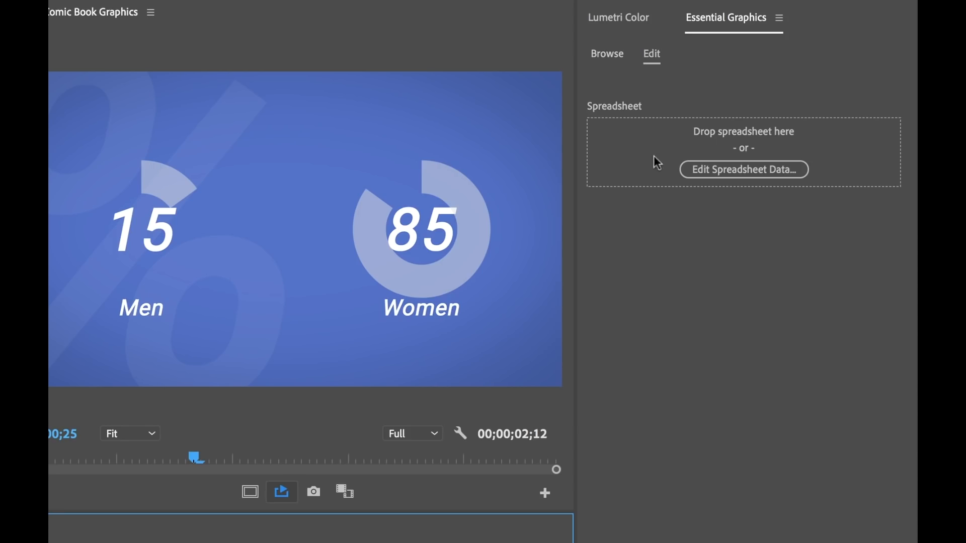
{"action": "left_click", "coordinate": [743, 170]}
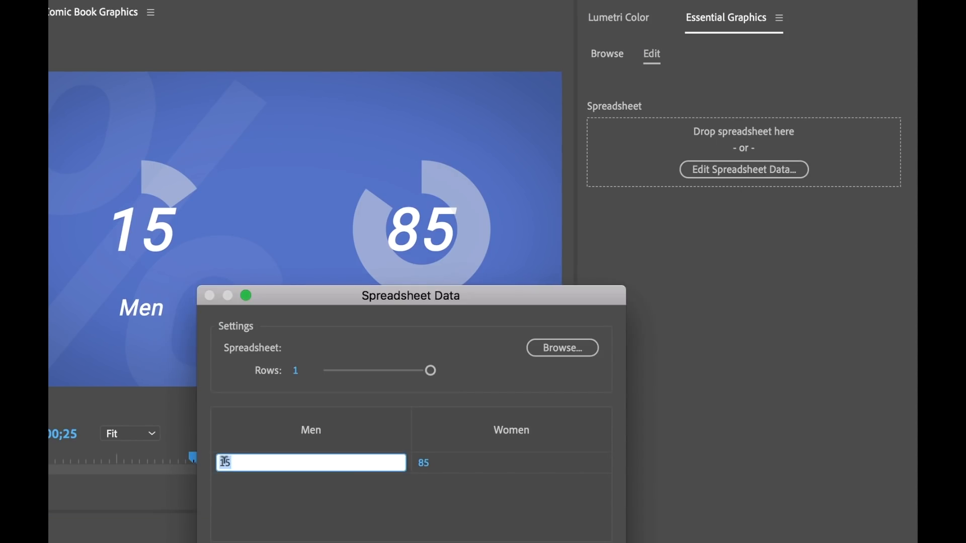
Step: Change the graph data to Men 25 and Women 75, then close the spreadsheet
{"action": "type", "text": "25"}
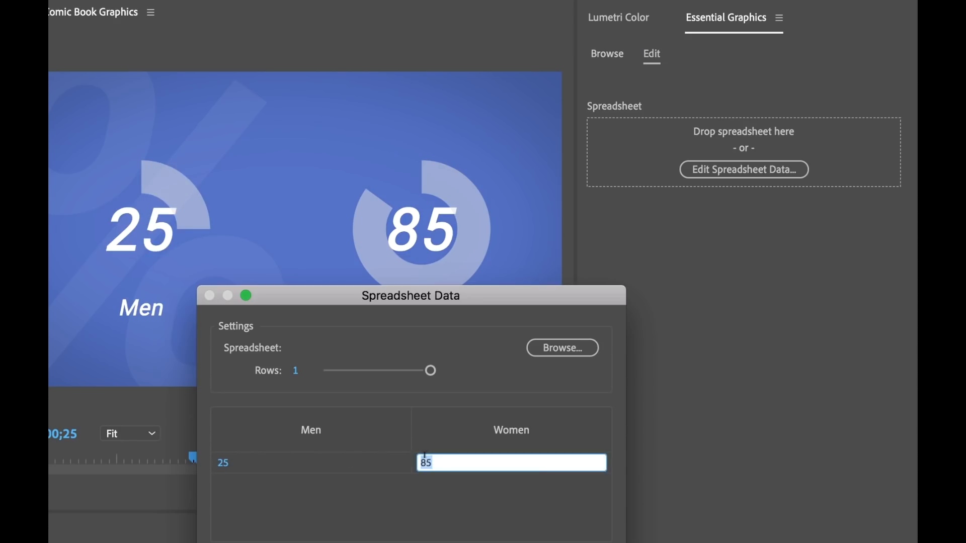
{"action": "type", "text": "75"}
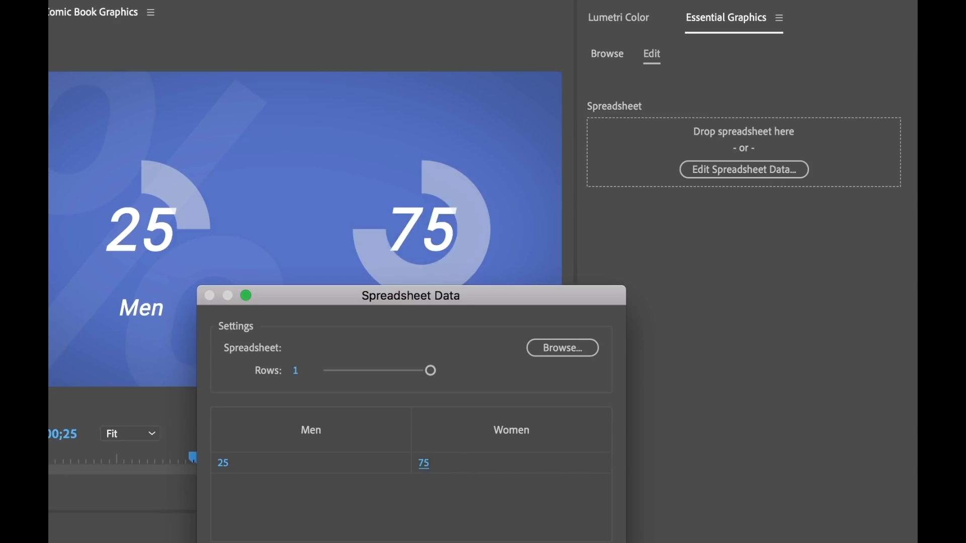
{"action": "left_click", "coordinate": [244, 296]}
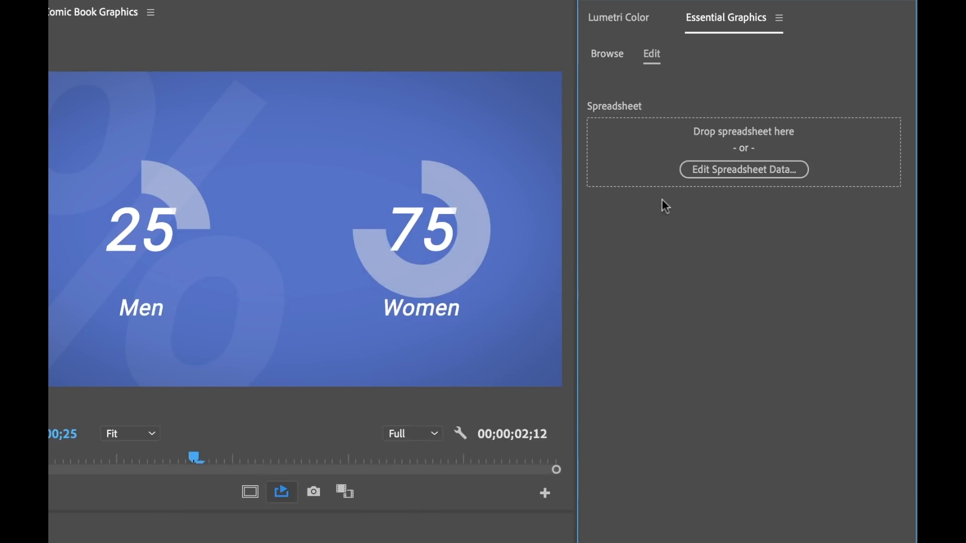
{"action": "mouse_move", "coordinate": [636, 173]}
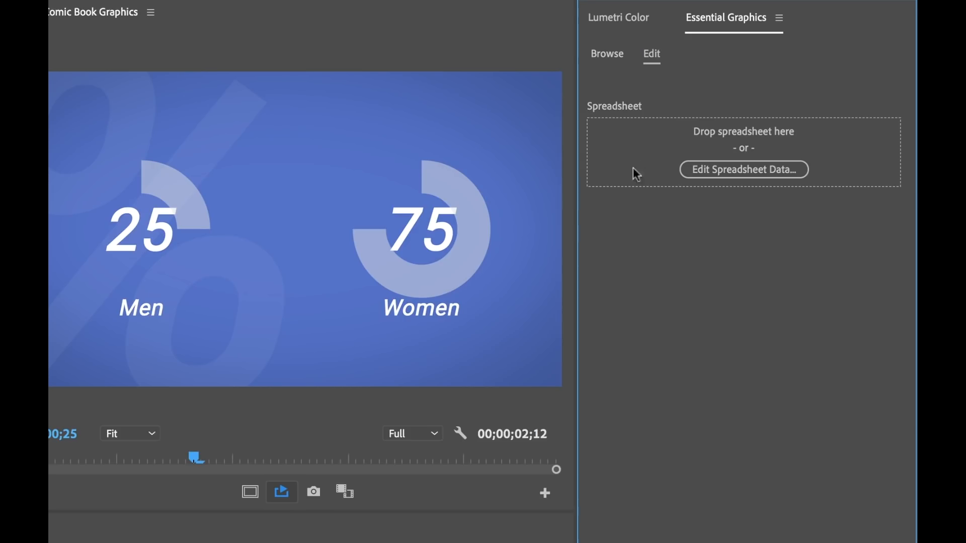
{"action": "mouse_move", "coordinate": [630, 171]}
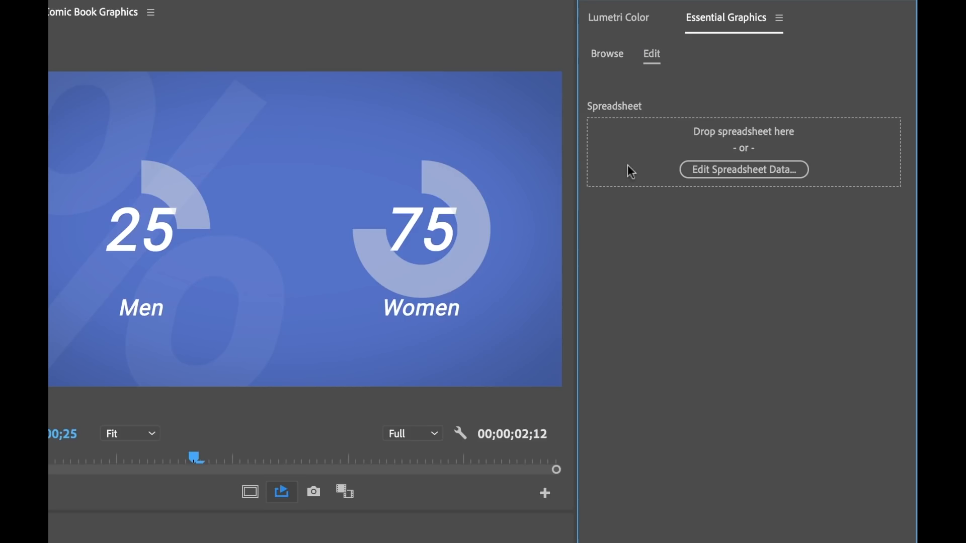
{"action": "mouse_move", "coordinate": [434, 282]}
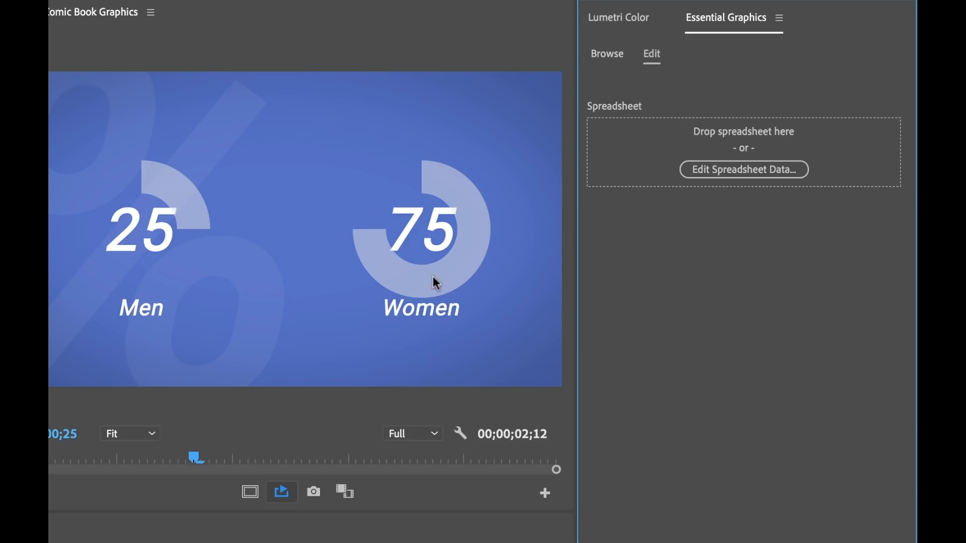
{"action": "mouse_move", "coordinate": [383, 270]}
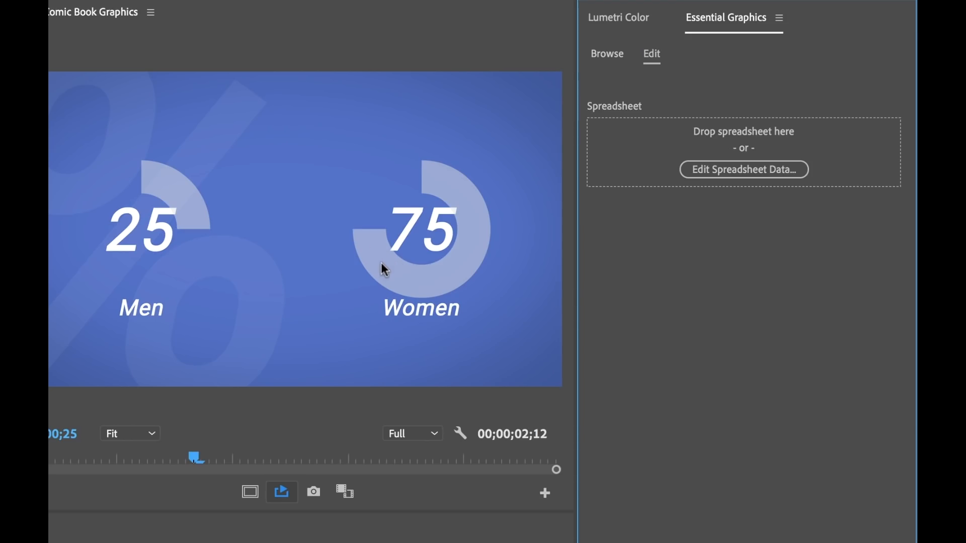
{"action": "mouse_move", "coordinate": [438, 278]}
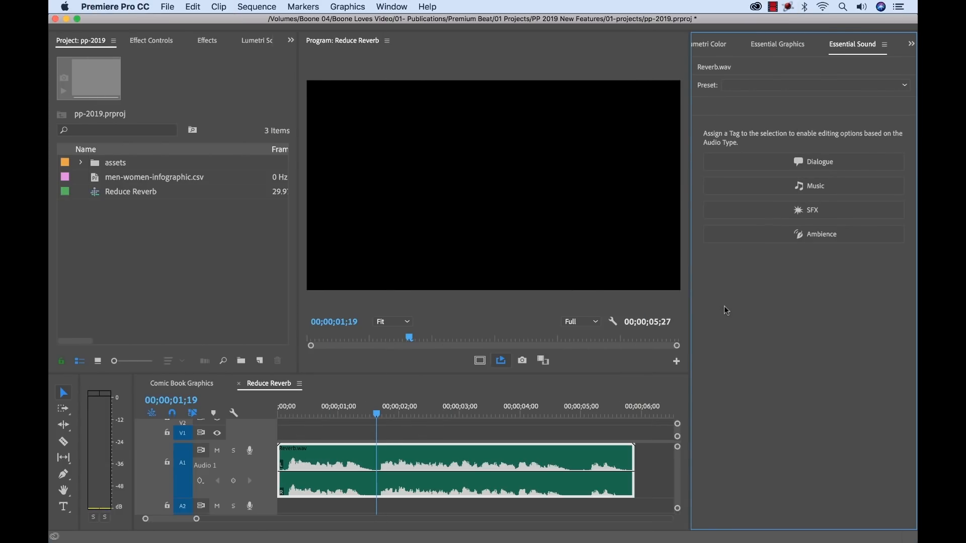
{"action": "mouse_move", "coordinate": [886, 200]}
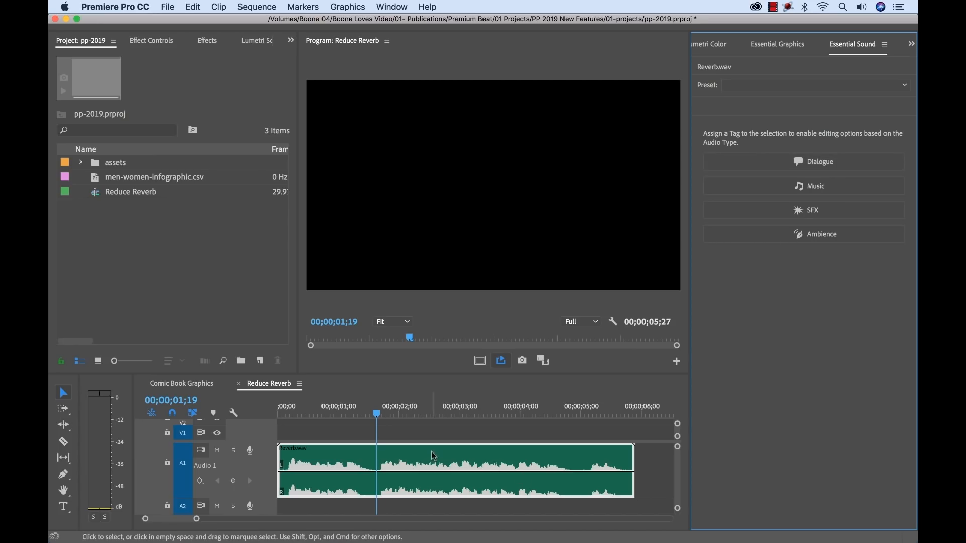
{"action": "mouse_move", "coordinate": [343, 456]}
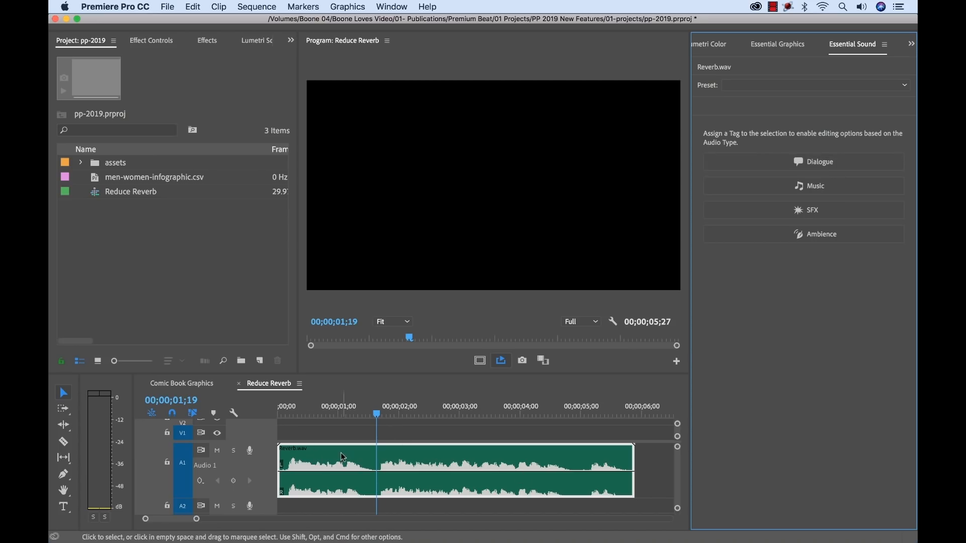
Step: Select the Reverb.wav clip and tag it as Dialogue in Essential Sound
{"action": "left_click", "coordinate": [370, 414]}
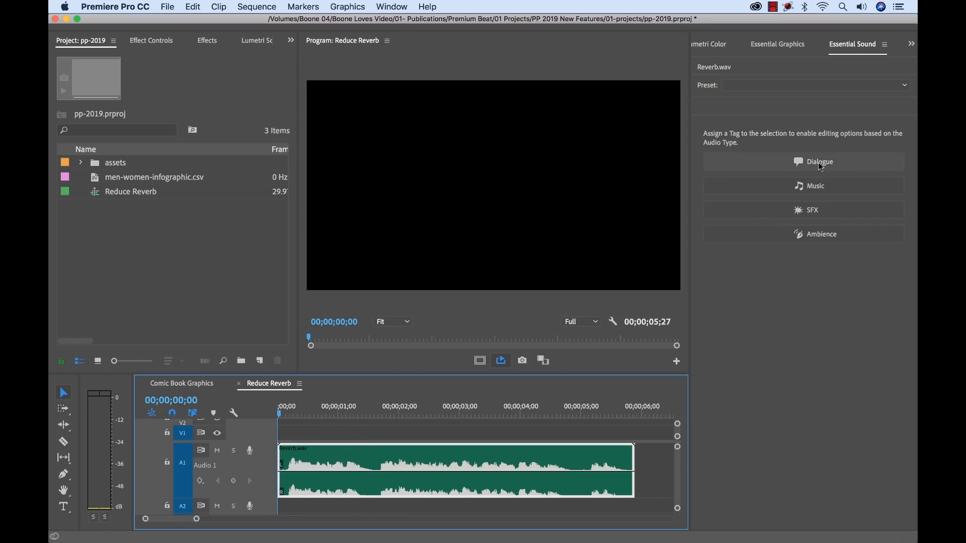
{"action": "left_click", "coordinate": [813, 162]}
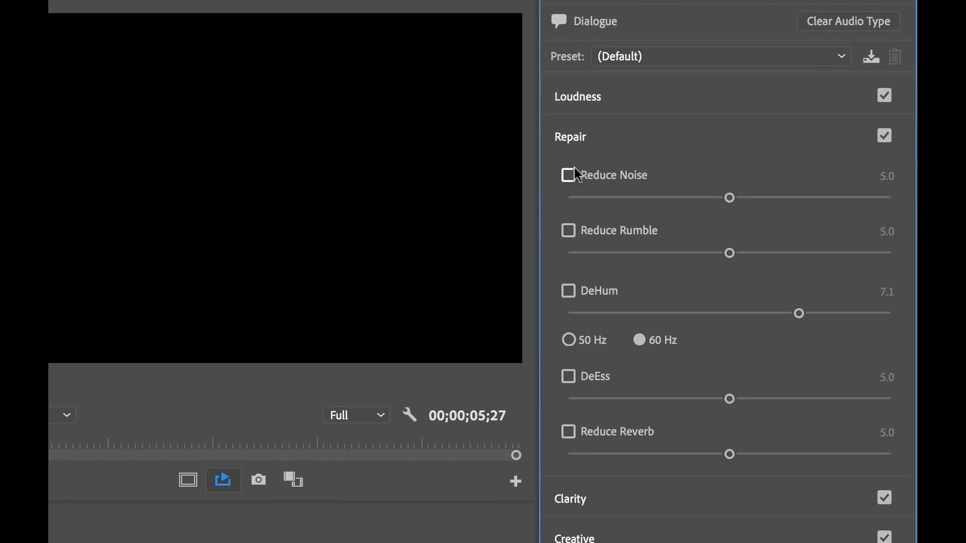
{"action": "mouse_move", "coordinate": [597, 197]}
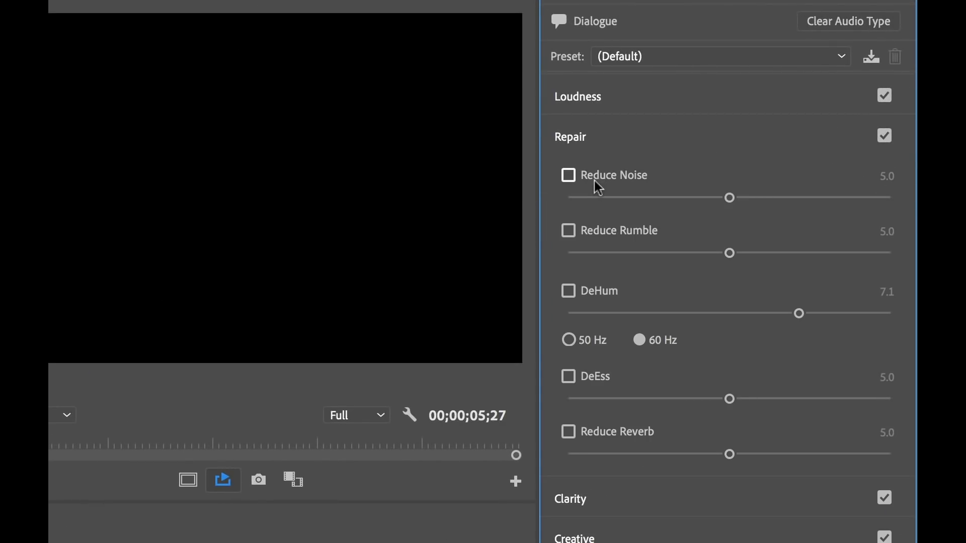
{"action": "mouse_move", "coordinate": [635, 184]}
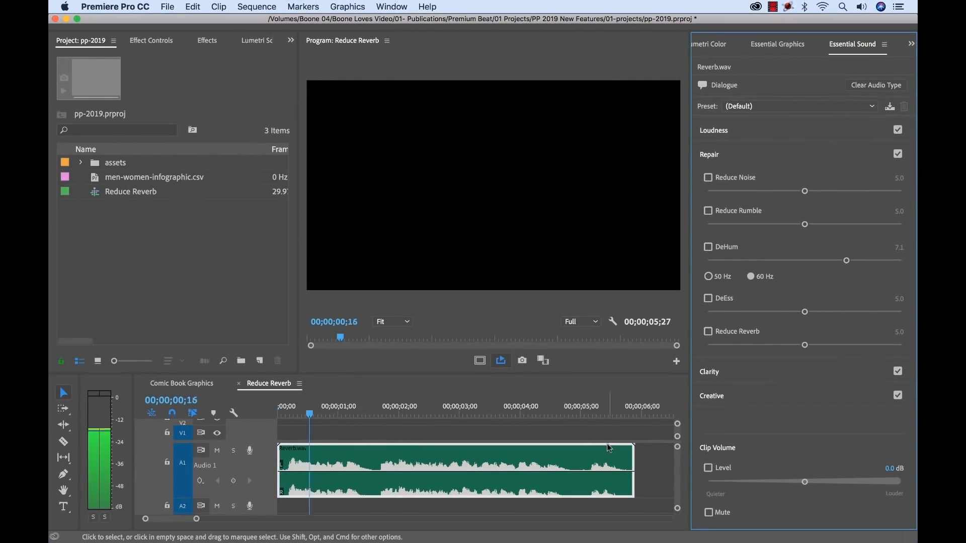
Step: Enable Reduce Reverb on the dialogue clip and fine-tune its amount with the slider
{"action": "left_click", "coordinate": [431, 413]}
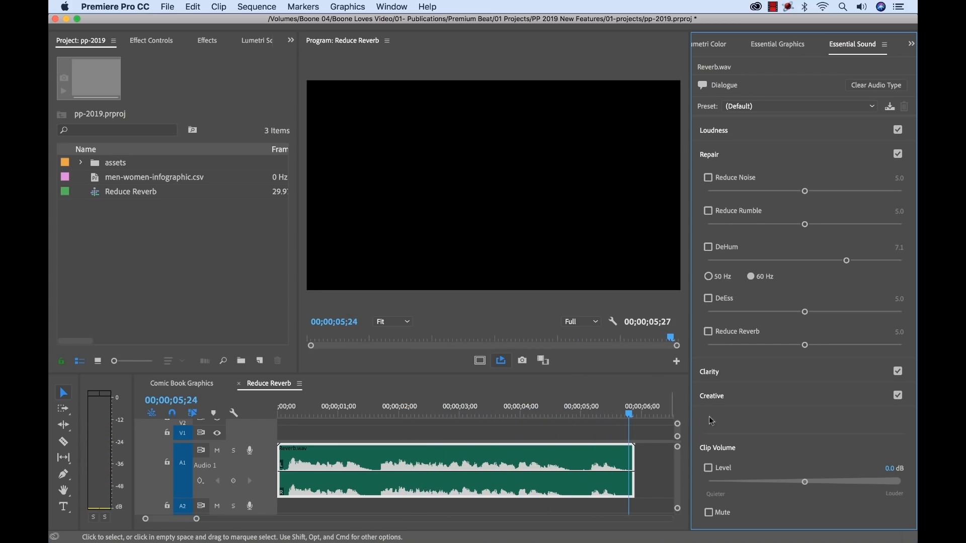
{"action": "left_click", "coordinate": [708, 332]}
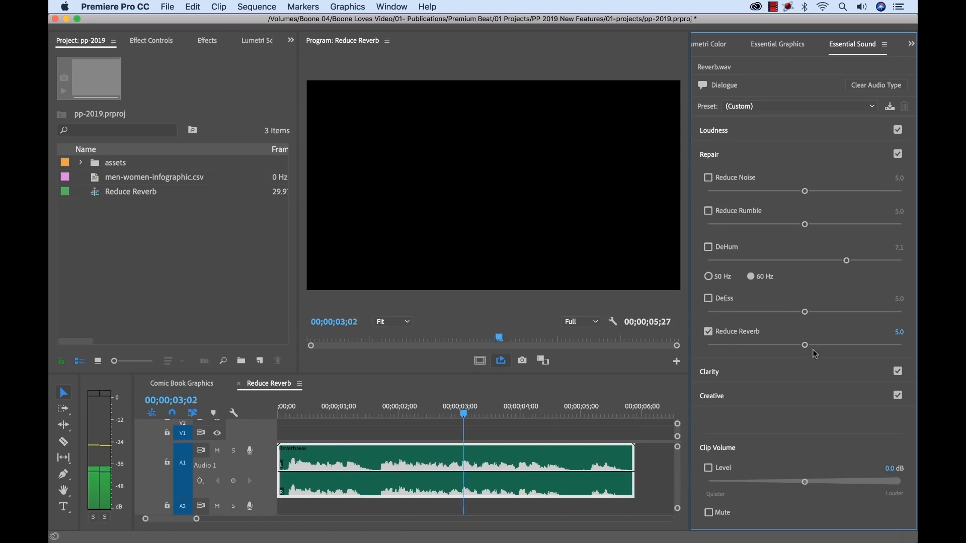
{"action": "left_click_drag", "start_coordinate": [804, 345], "coordinate": [864, 346]}
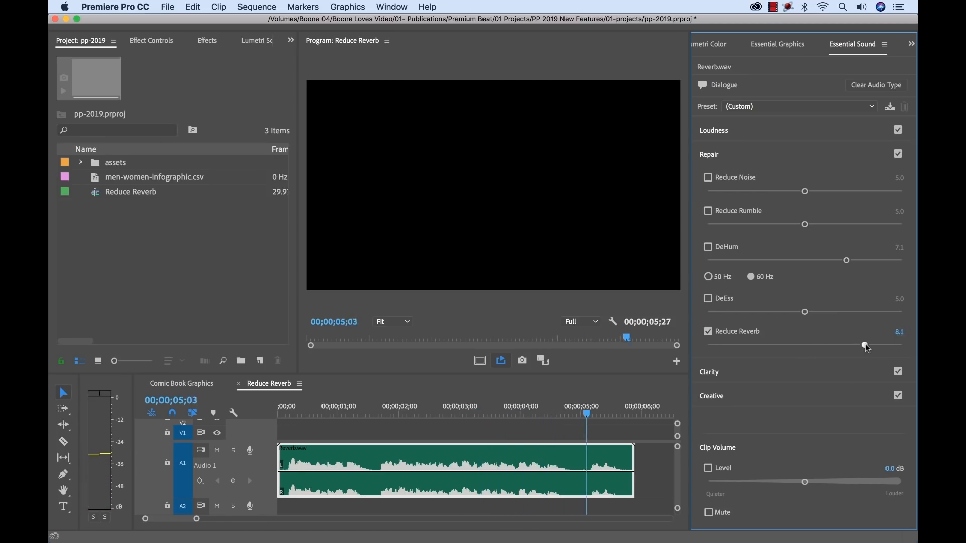
{"action": "left_click_drag", "start_coordinate": [864, 346], "coordinate": [744, 347]}
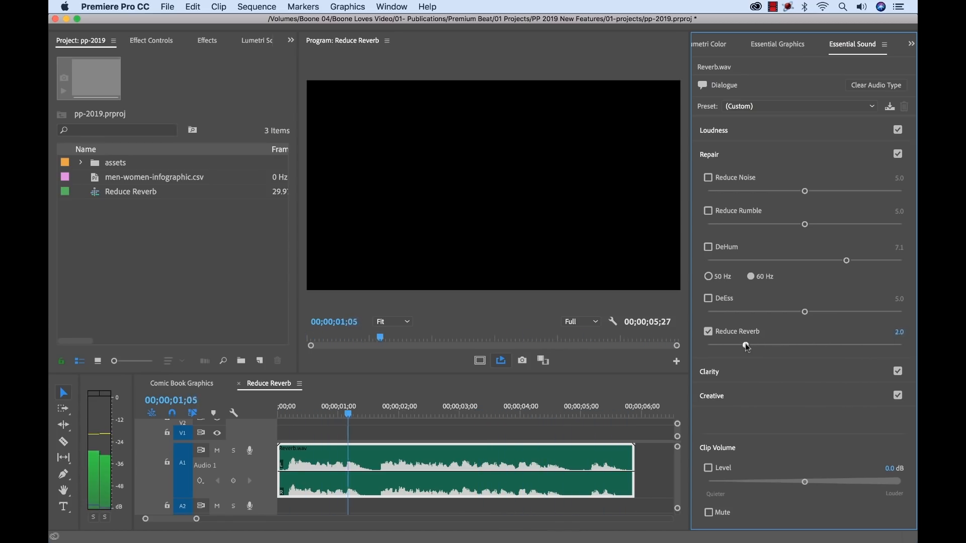
{"action": "left_click_drag", "start_coordinate": [744, 346], "coordinate": [752, 345]}
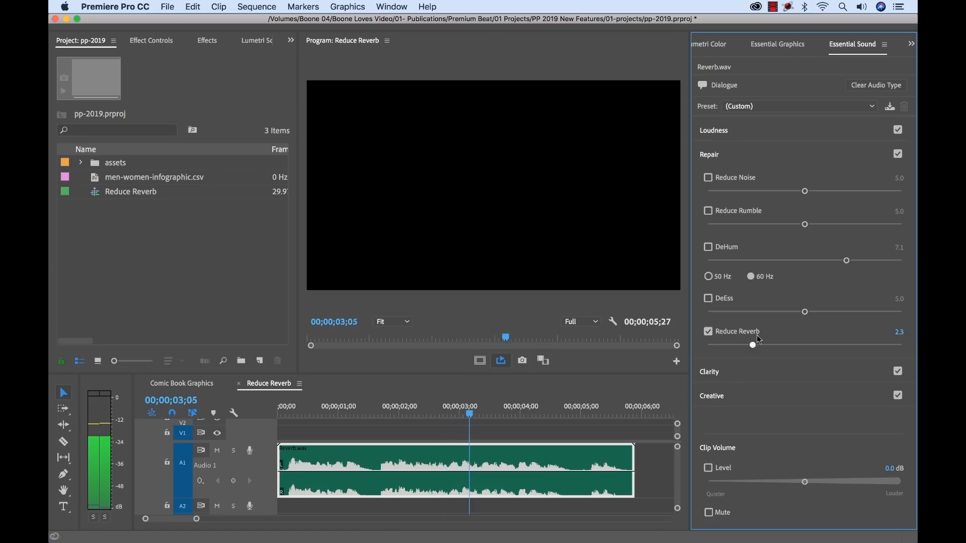
{"action": "left_click_drag", "start_coordinate": [751, 345], "coordinate": [804, 345]}
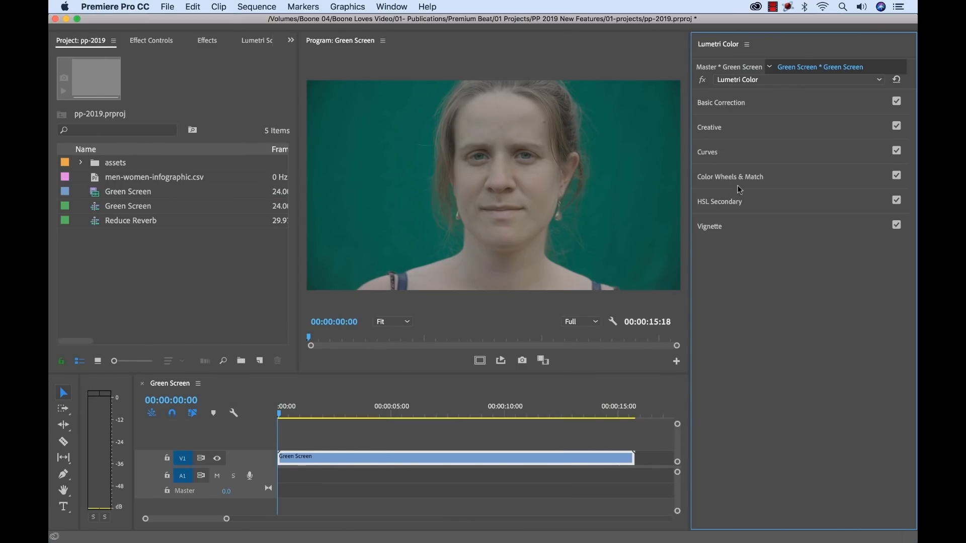
Step: Toggle Color Wheels & Match open and shut, then expand the Lumetri Curves section
{"action": "left_click", "coordinate": [730, 177]}
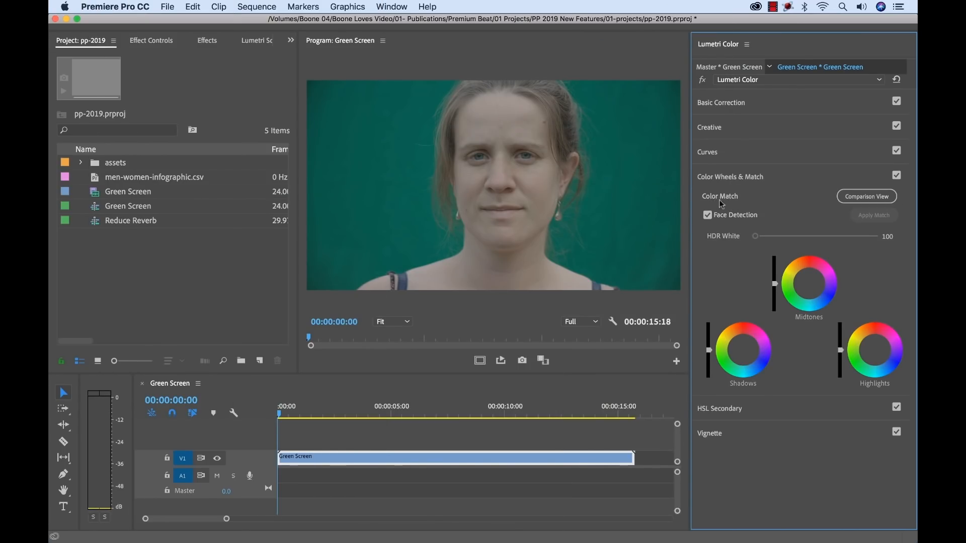
{"action": "mouse_move", "coordinate": [717, 185]}
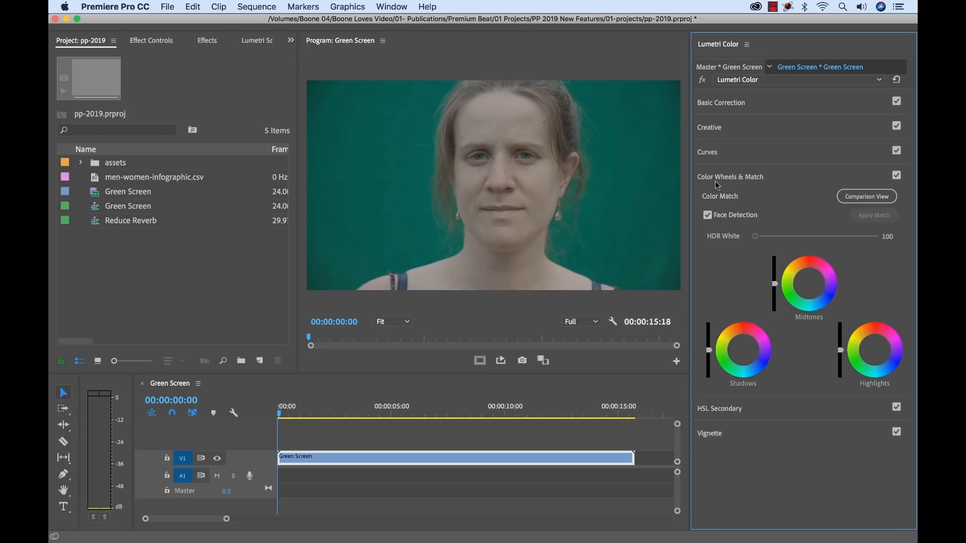
{"action": "left_click", "coordinate": [730, 177]}
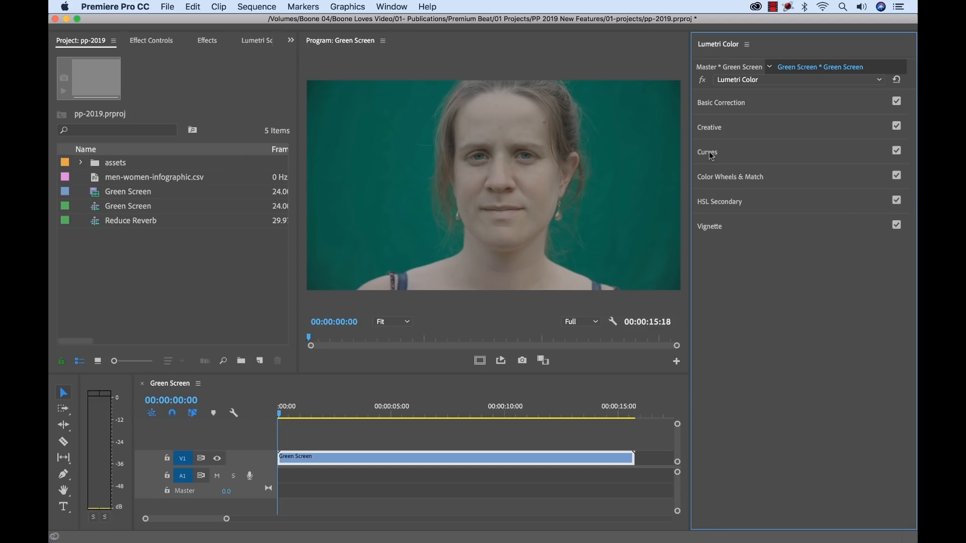
{"action": "left_click", "coordinate": [707, 152]}
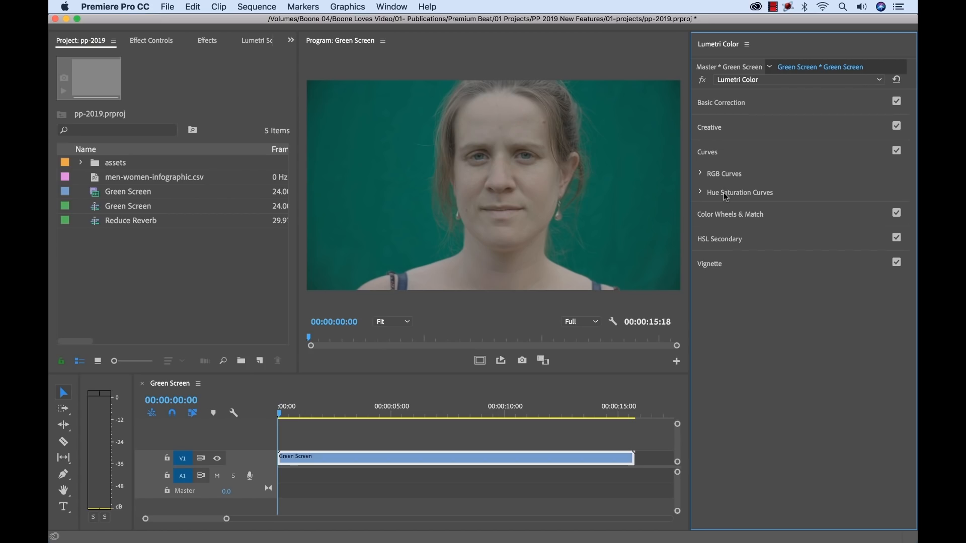
{"action": "mouse_move", "coordinate": [703, 194]}
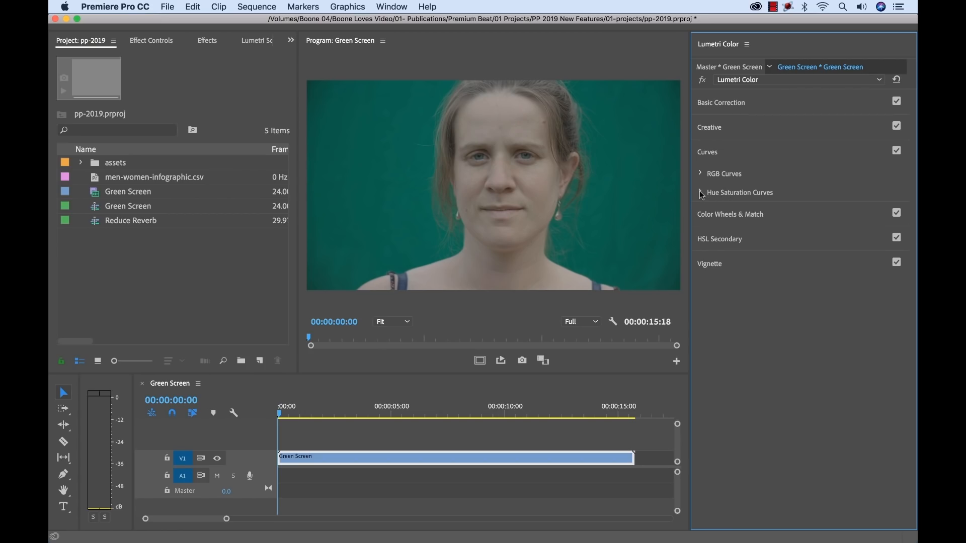
{"action": "mouse_move", "coordinate": [736, 195]}
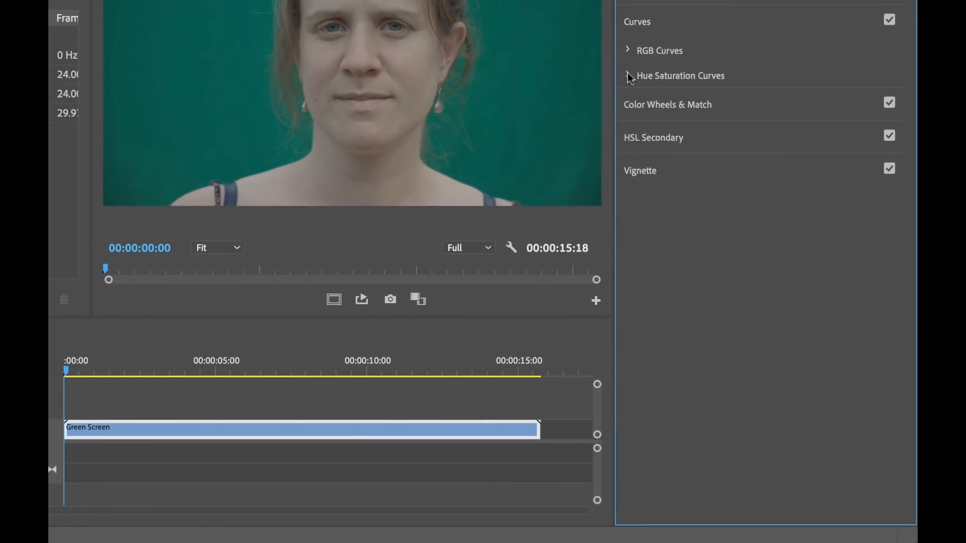
{"action": "left_click", "coordinate": [629, 76]}
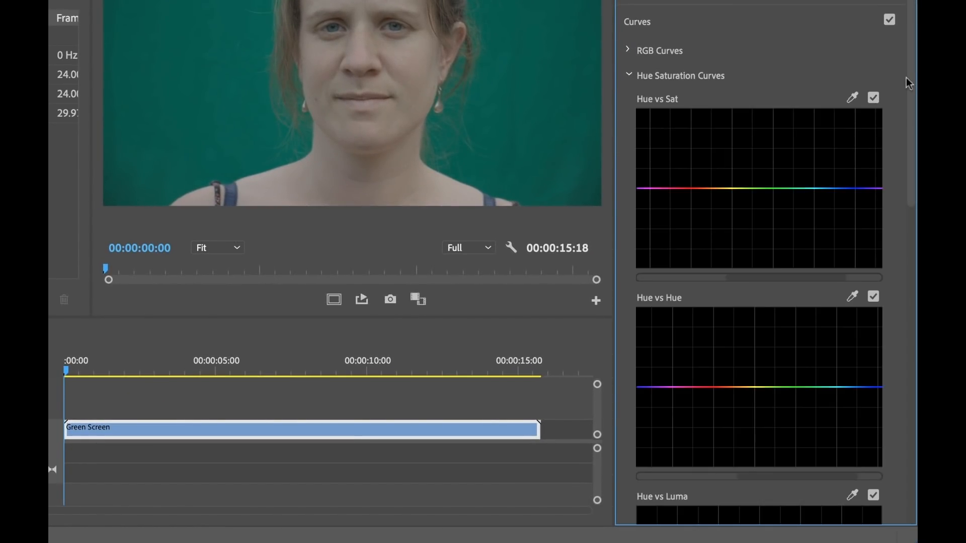
{"action": "scroll", "scroll_direction": "down", "scroll_amount": 3}
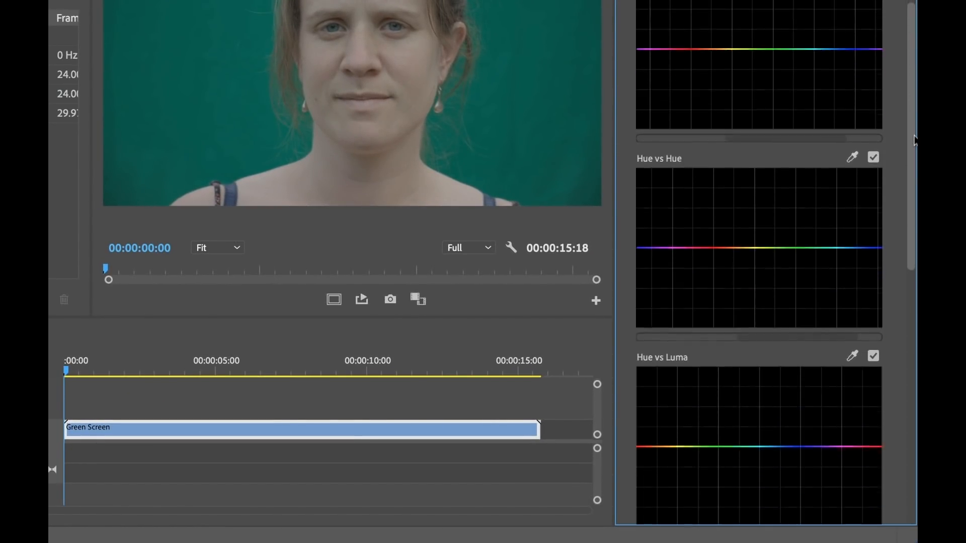
{"action": "scroll", "scroll_direction": "down", "scroll_amount": 3}
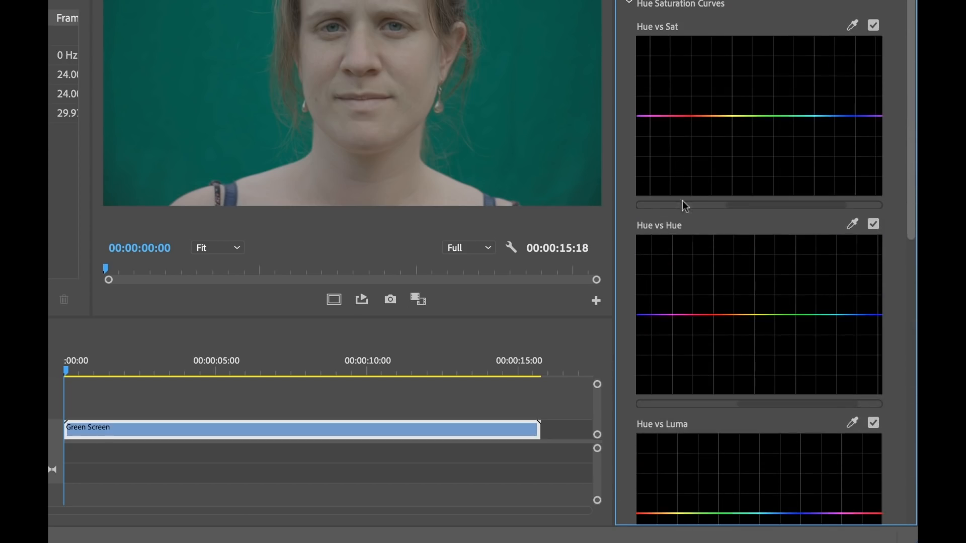
{"action": "scroll", "scroll_direction": "down", "scroll_amount": 3}
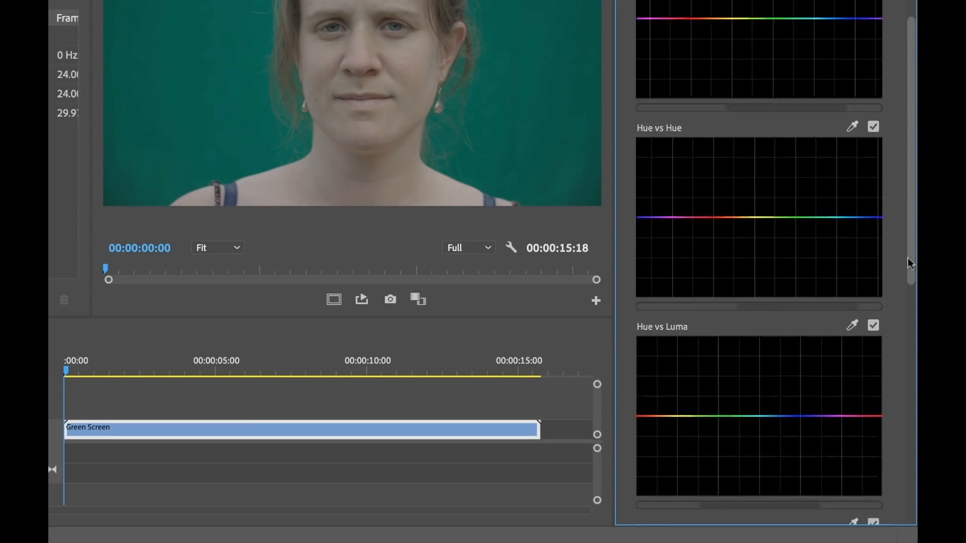
{"action": "scroll", "scroll_direction": "down", "scroll_amount": 3}
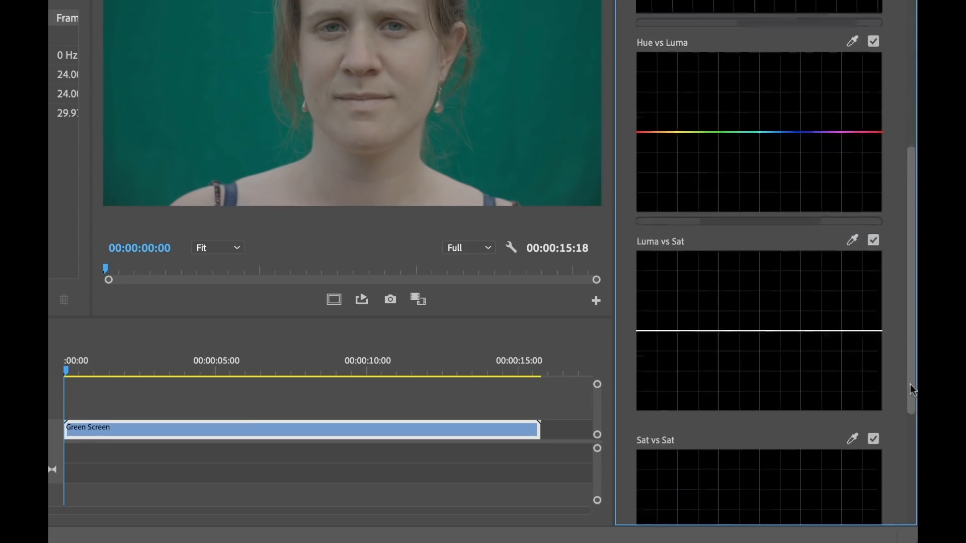
{"action": "scroll", "scroll_direction": "down", "scroll_amount": 3}
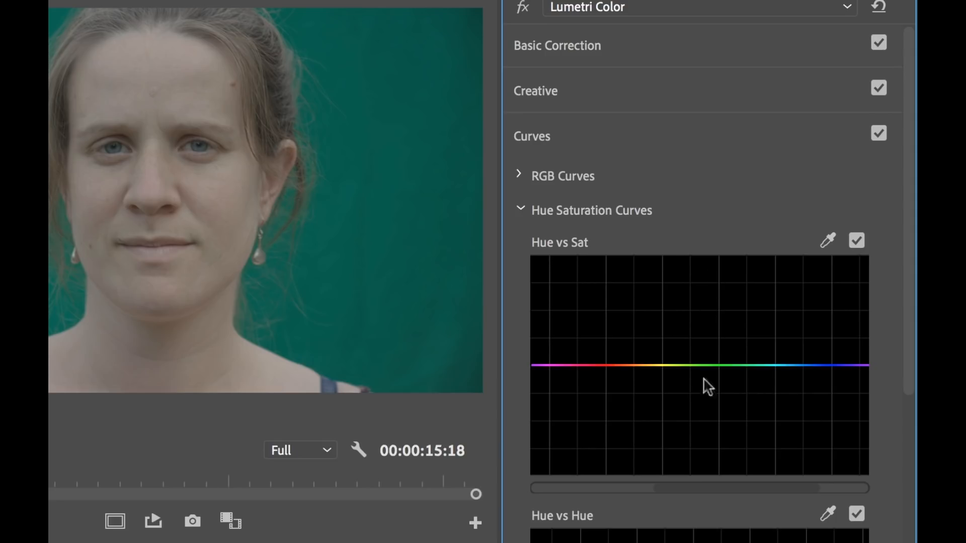
{"action": "mouse_move", "coordinate": [829, 240]}
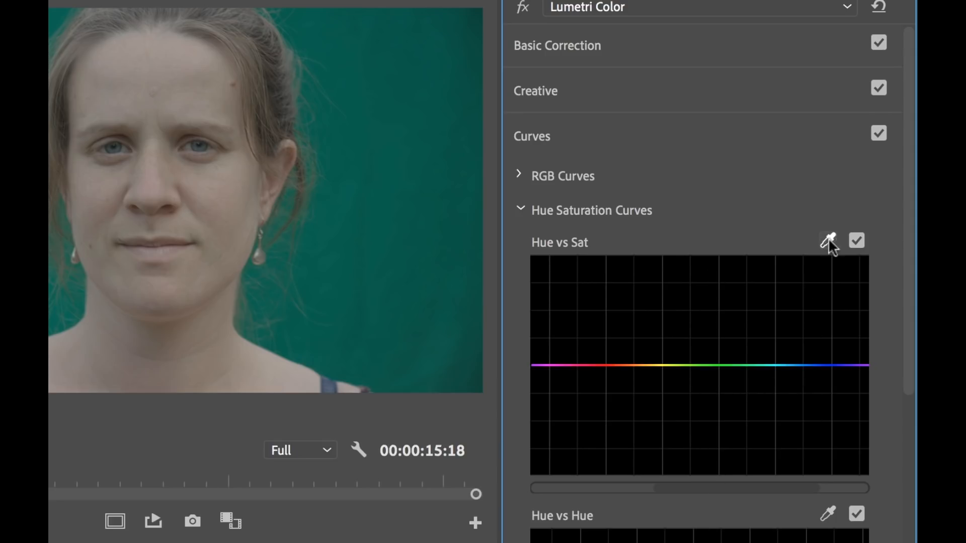
Step: Eyedrop the green backdrop onto Hue vs Sat and raise its saturation peak
{"action": "left_click", "coordinate": [829, 239]}
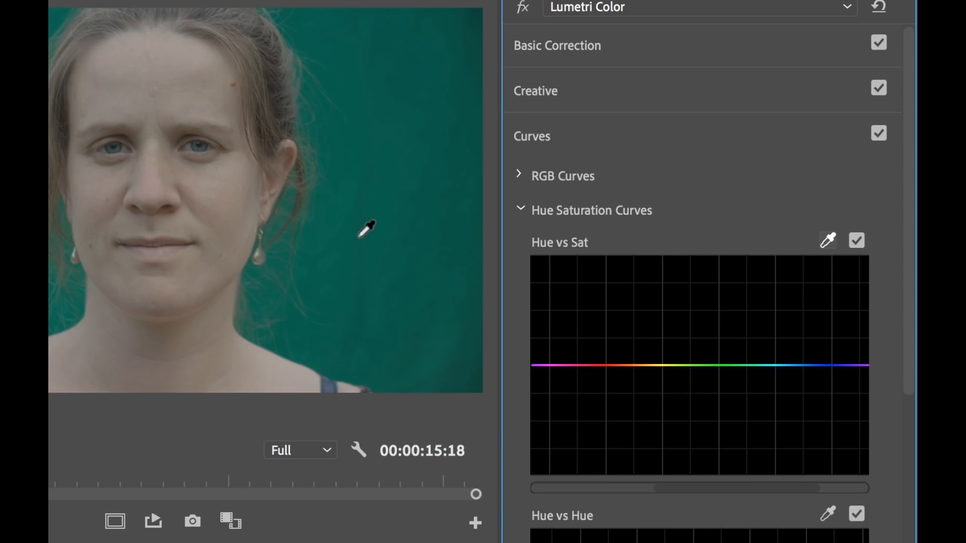
{"action": "left_click", "coordinate": [332, 193]}
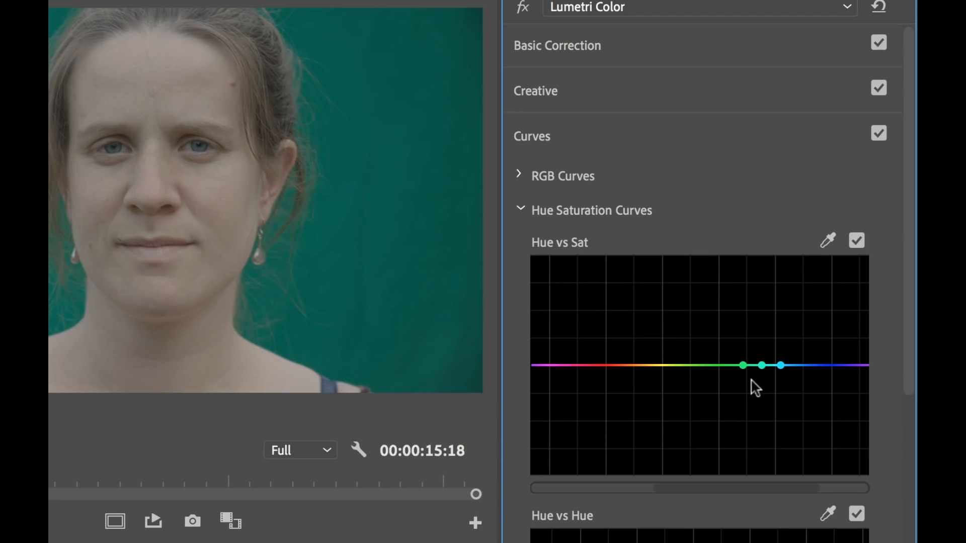
{"action": "mouse_move", "coordinate": [766, 384]}
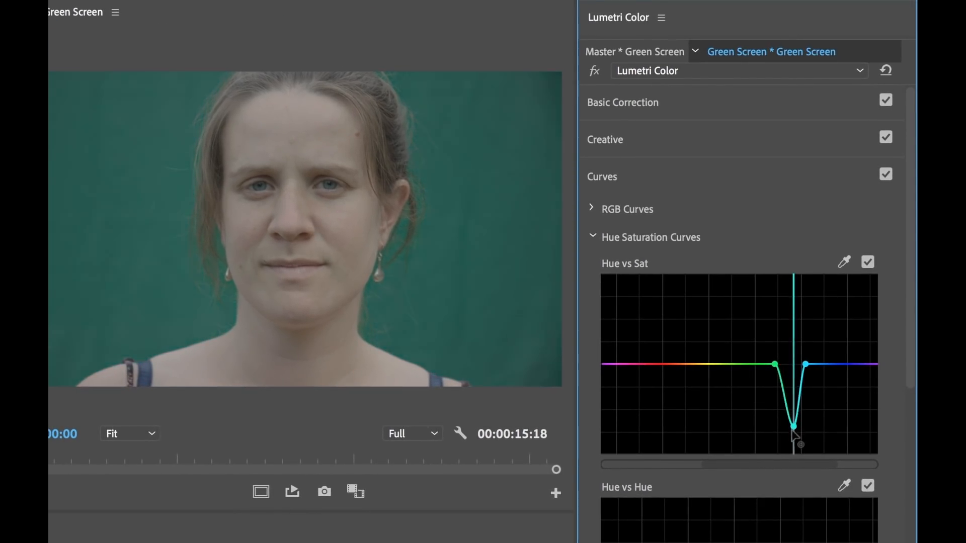
{"action": "left_click_drag", "start_coordinate": [793, 427], "coordinate": [791, 412]}
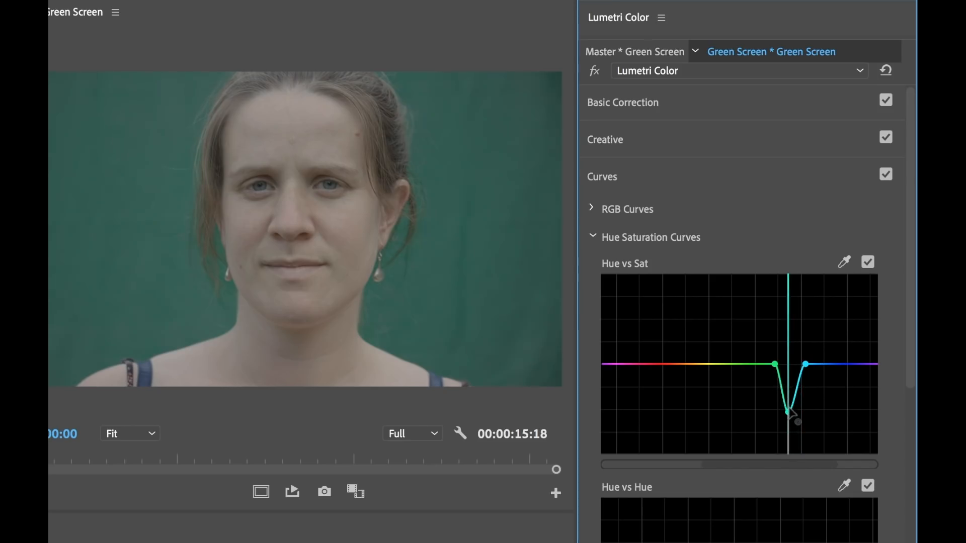
{"action": "left_click_drag", "start_coordinate": [789, 414], "coordinate": [790, 303]}
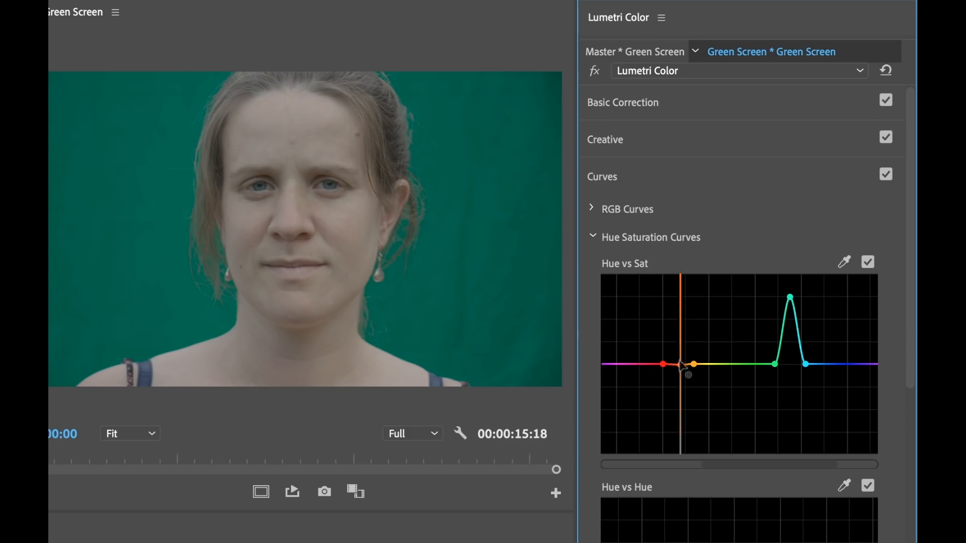
Step: Raise the orange skin-tone point on Hue vs Sat slightly above the baseline
{"action": "left_click_drag", "start_coordinate": [679, 363], "coordinate": [678, 306]}
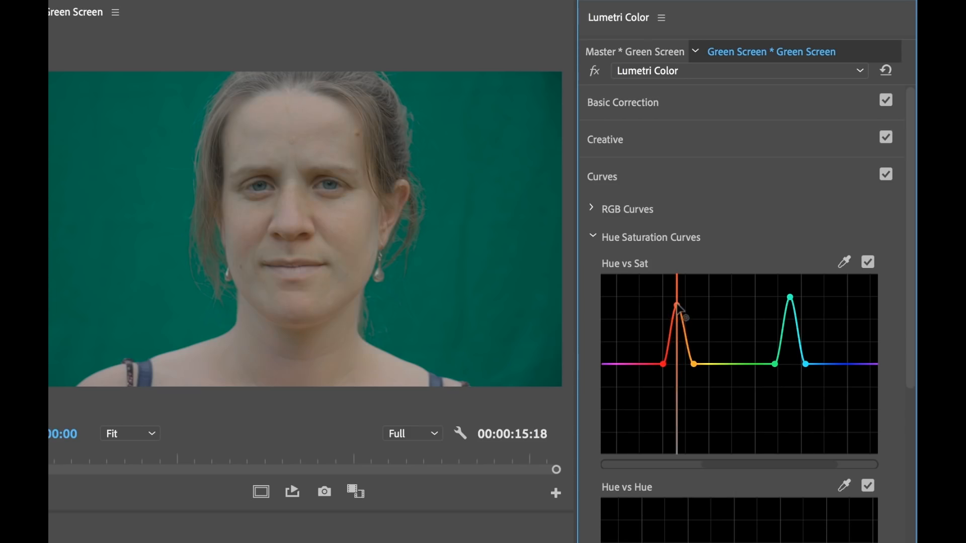
{"action": "left_click_drag", "start_coordinate": [678, 307], "coordinate": [680, 382]}
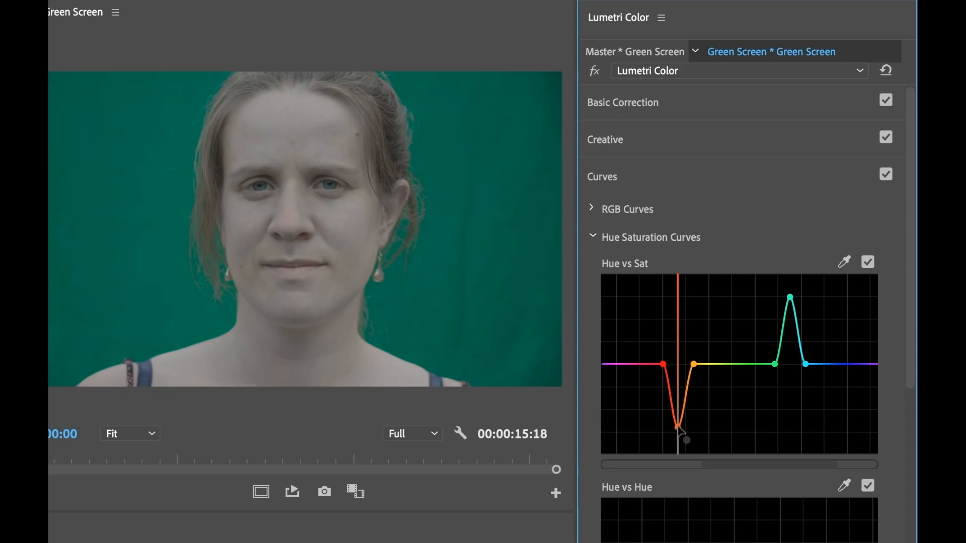
{"action": "left_click_drag", "start_coordinate": [686, 439], "coordinate": [692, 364]}
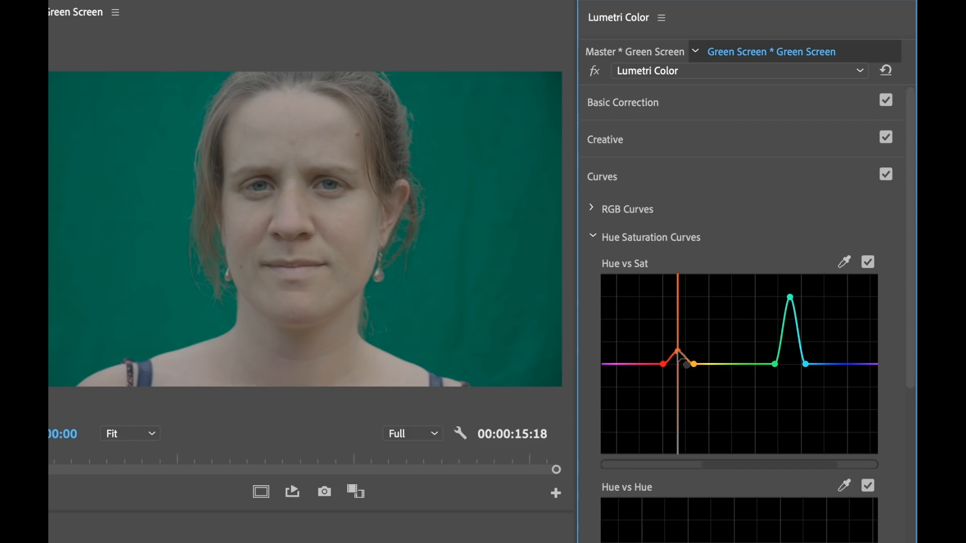
Step: Drag the red-orange Hue vs Luma point down and up, leaving it near neutral
{"action": "scroll", "scroll_direction": "down", "scroll_amount": 3}
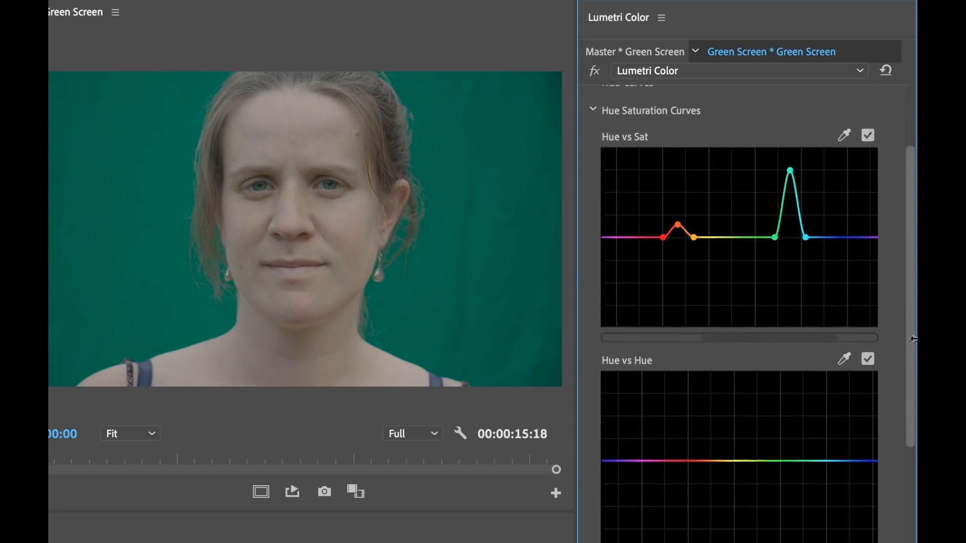
{"action": "scroll", "scroll_direction": "down", "scroll_amount": 3}
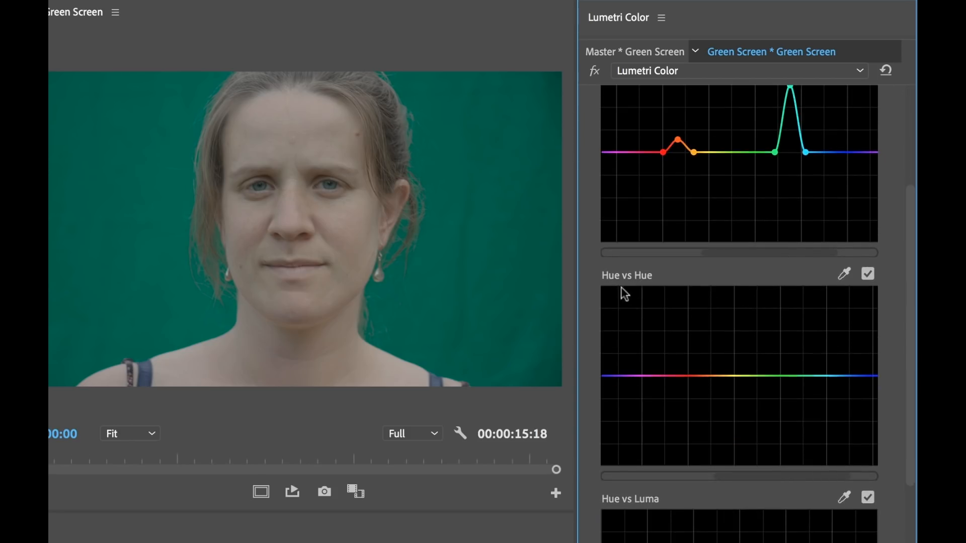
{"action": "scroll", "scroll_direction": "down", "scroll_amount": 3}
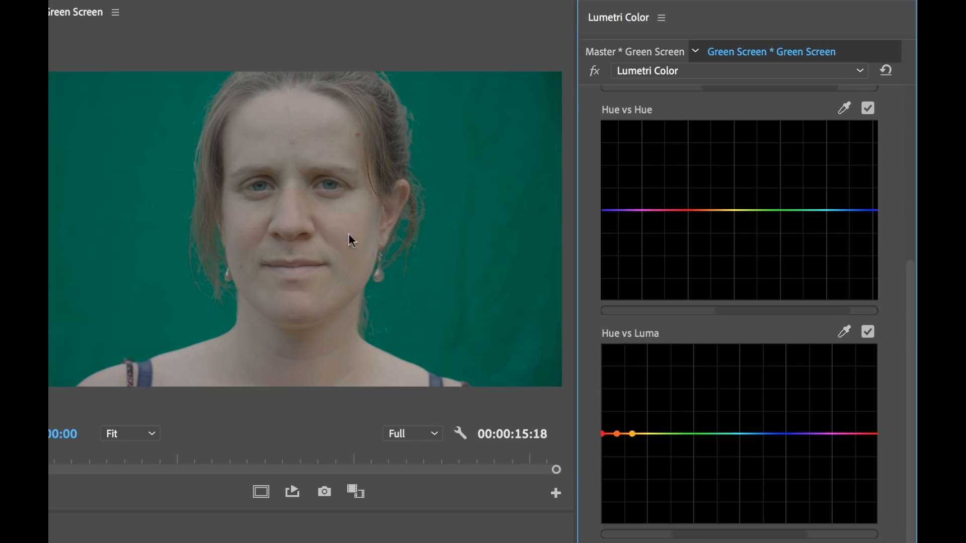
{"action": "left_click_drag", "start_coordinate": [615, 434], "coordinate": [617, 459]}
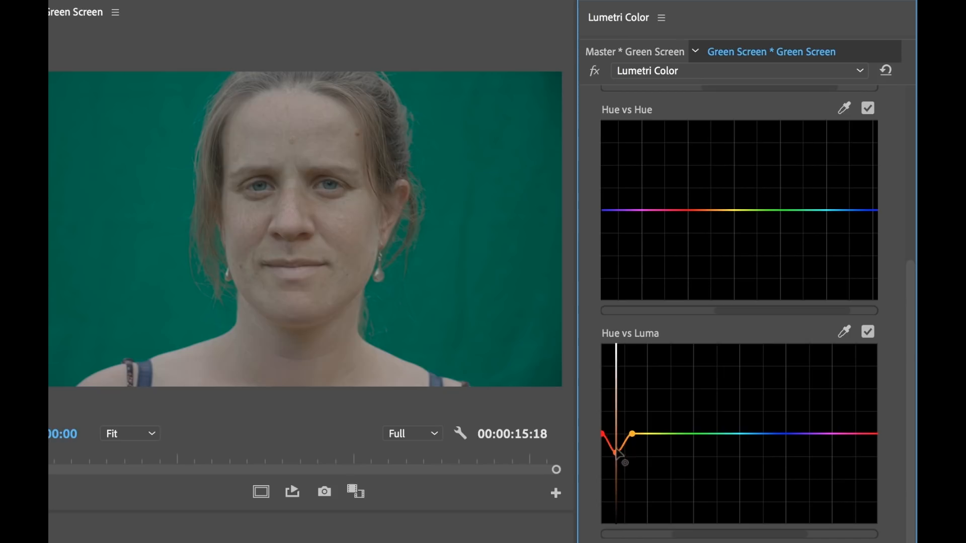
{"action": "left_click_drag", "start_coordinate": [622, 461], "coordinate": [620, 431]}
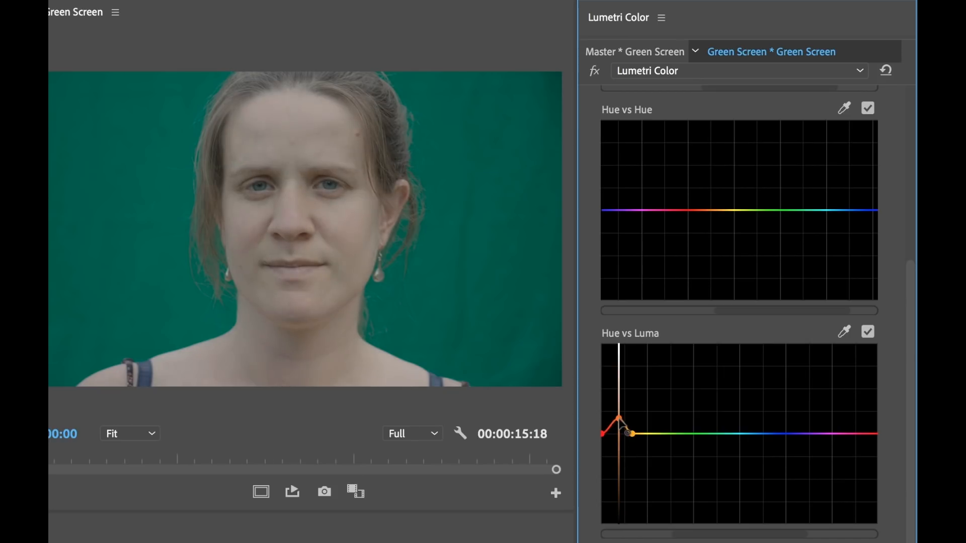
{"action": "left_click_drag", "start_coordinate": [615, 432], "coordinate": [619, 434]}
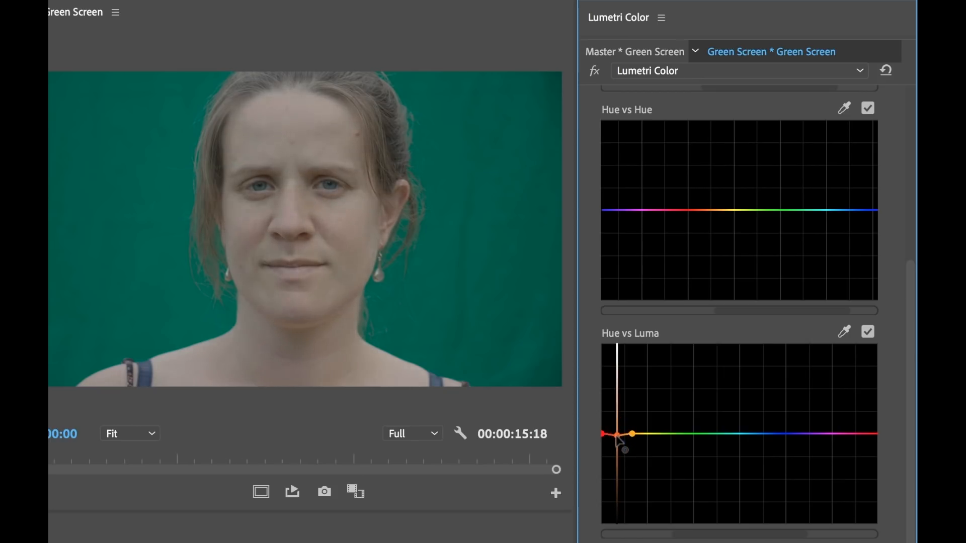